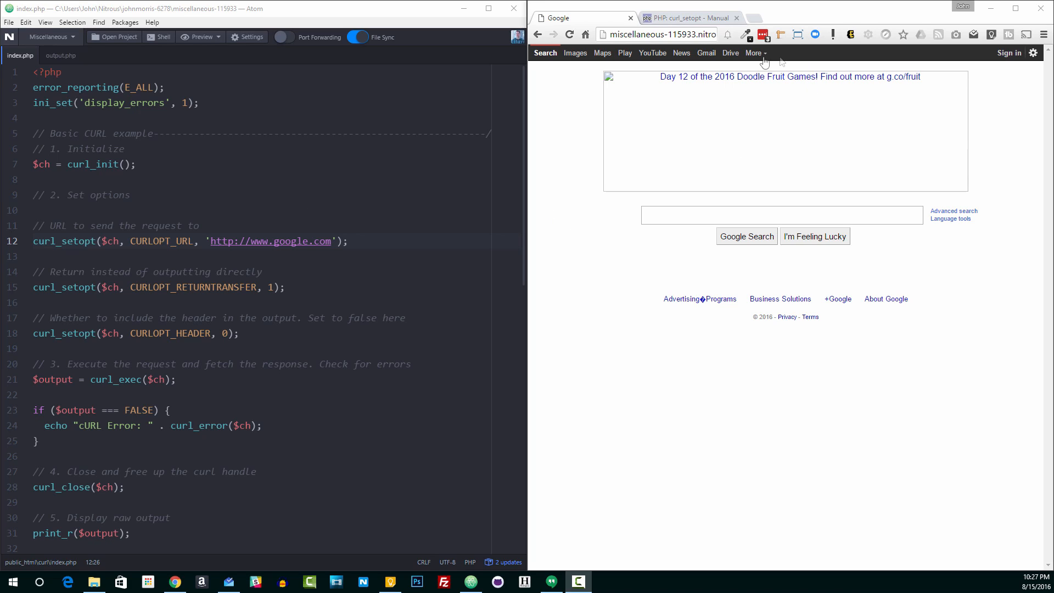
mouse_move(658, 158)
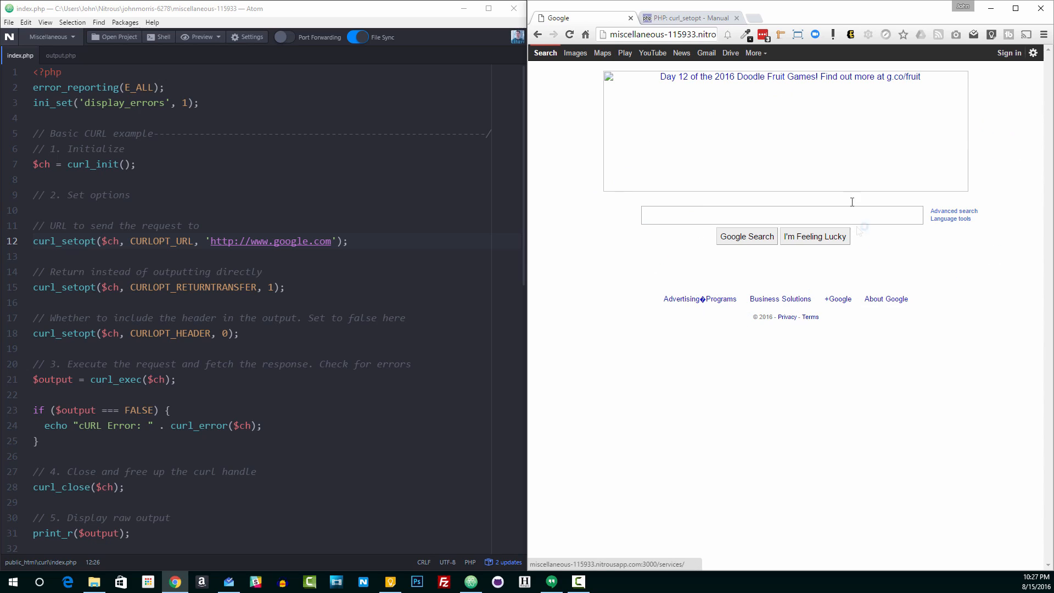
mouse_move(671, 293)
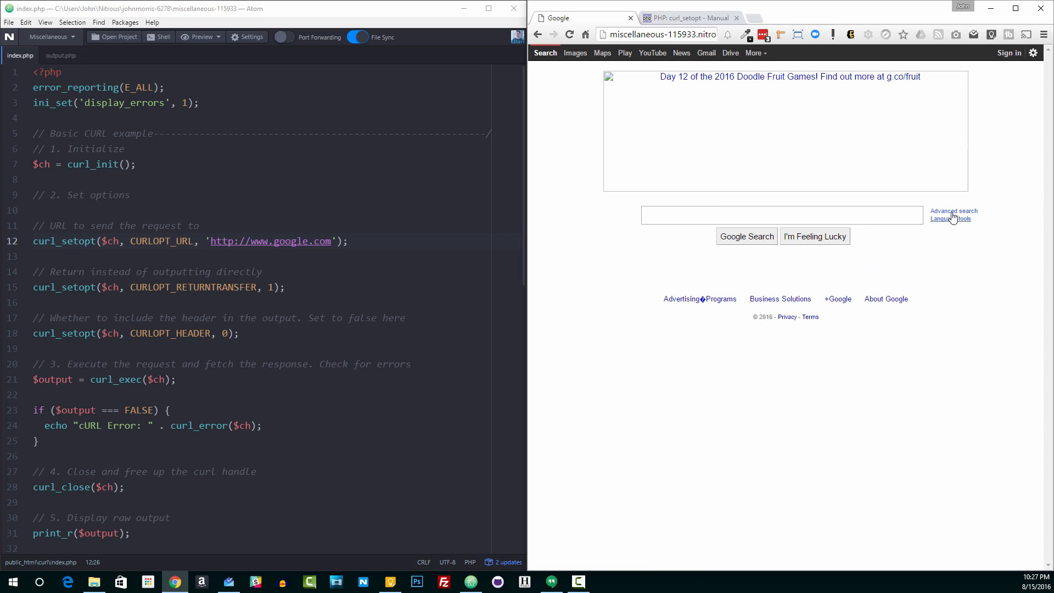
mouse_move(622, 275)
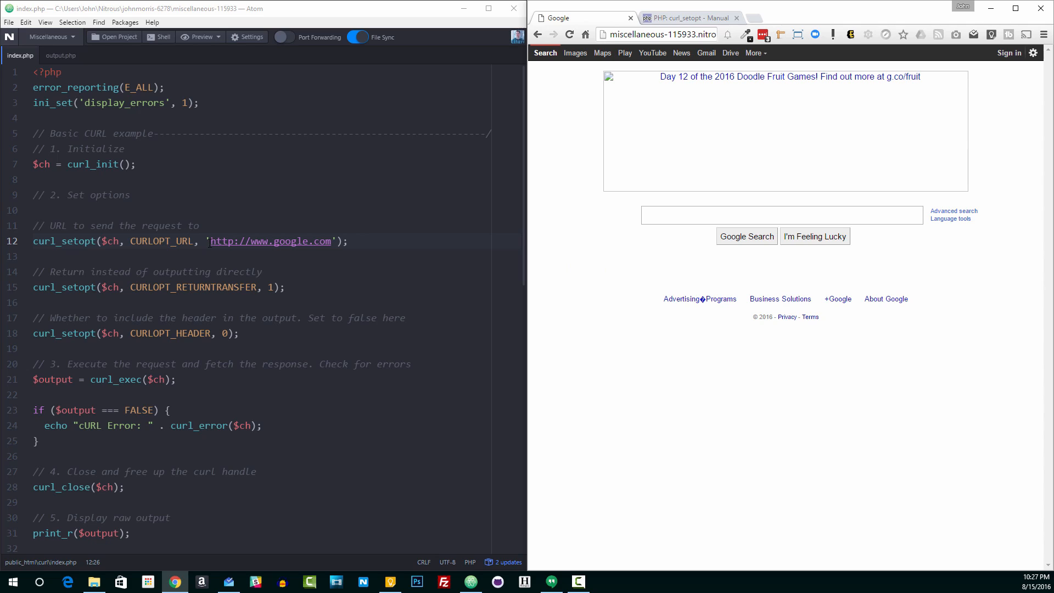
- Highlight the google.com URL, CURLOPT_RETURNTRANSFER, curl_init, the $ch handle and CURLOPT_URL
double_click(269, 241)
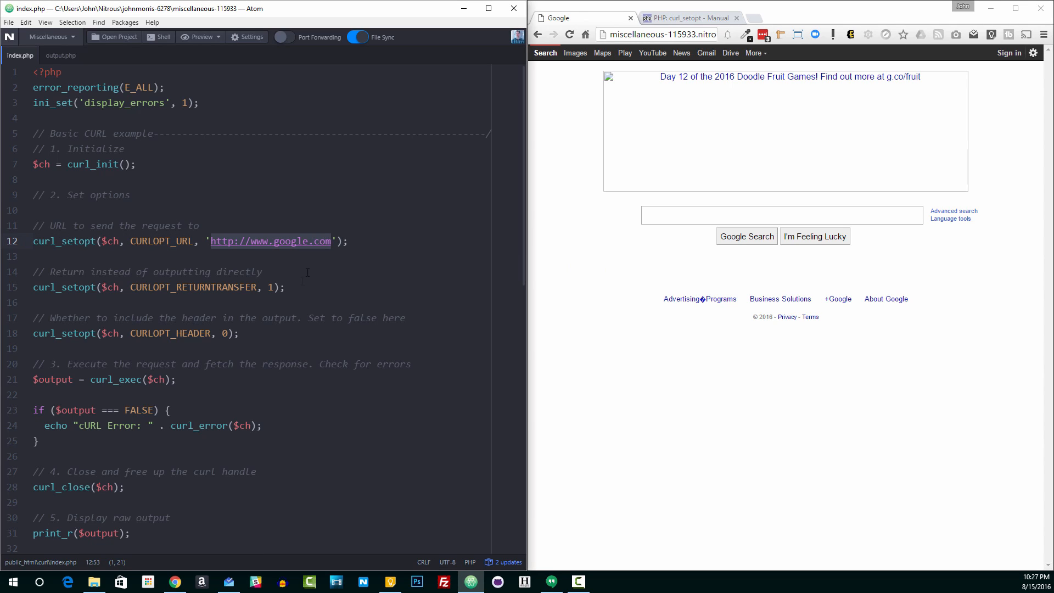
left_click(303, 287)
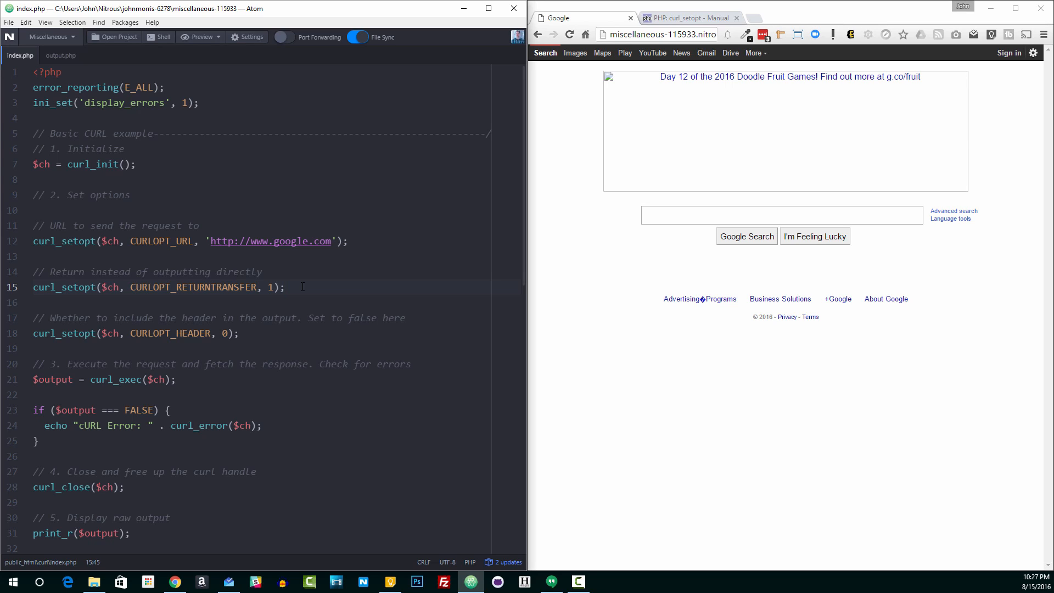
mouse_move(661, 367)
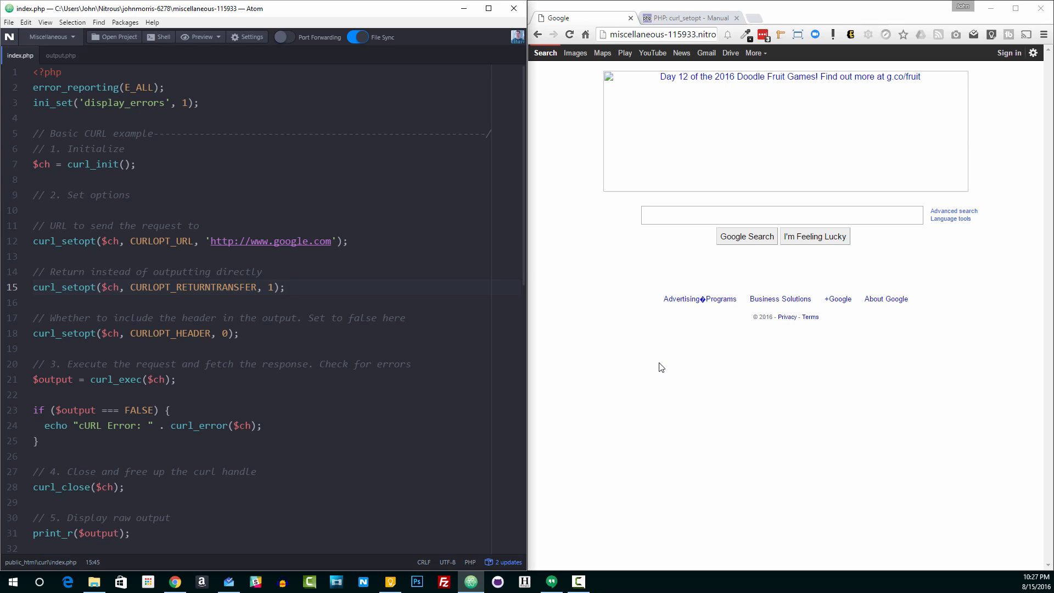
left_click(285, 287)
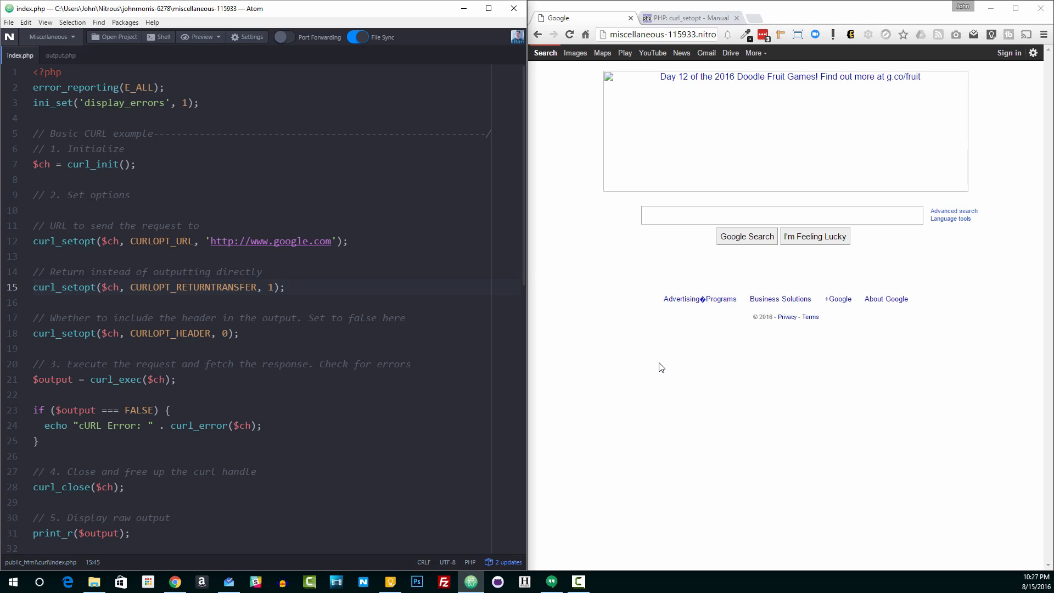
left_click(285, 287)
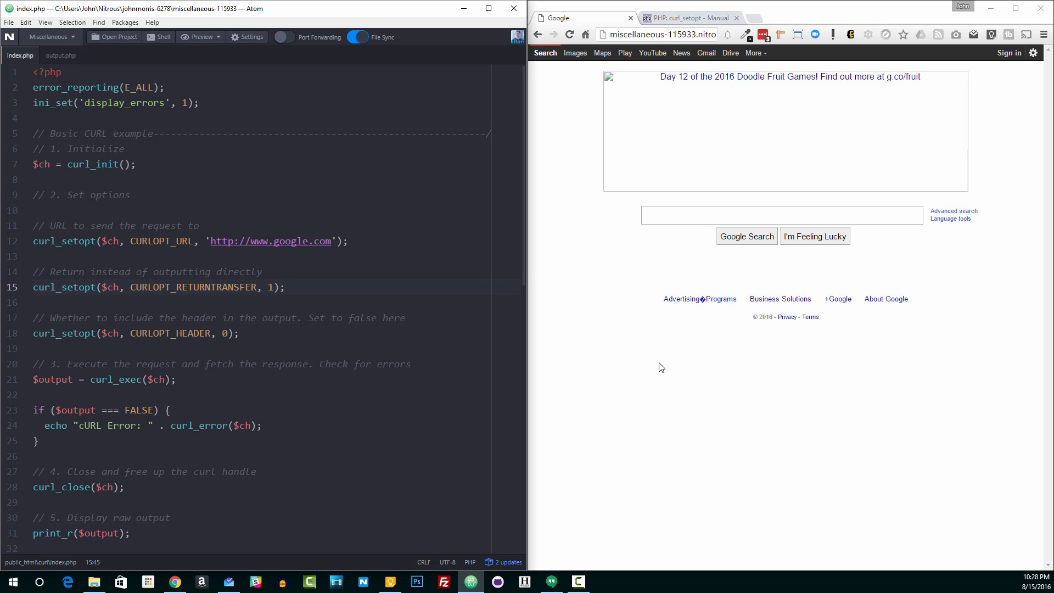
mouse_move(496, 237)
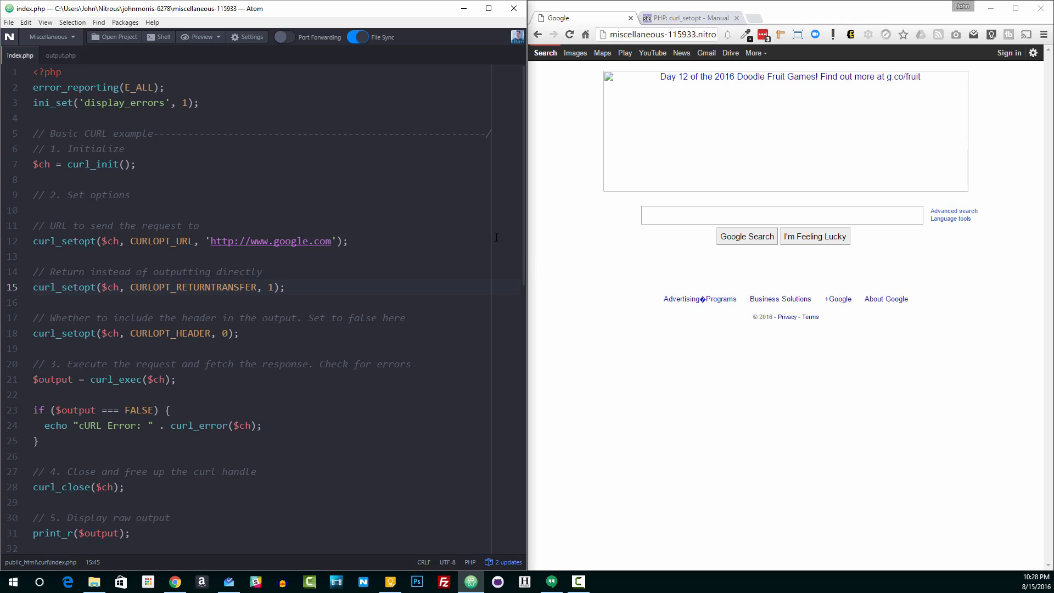
mouse_move(191, 184)
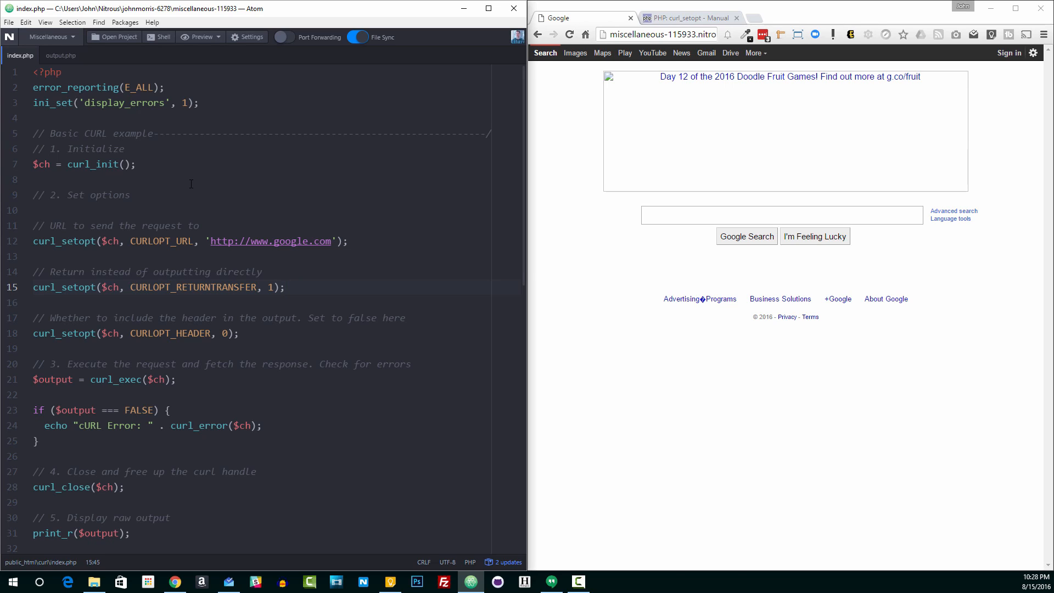
left_click(285, 287)
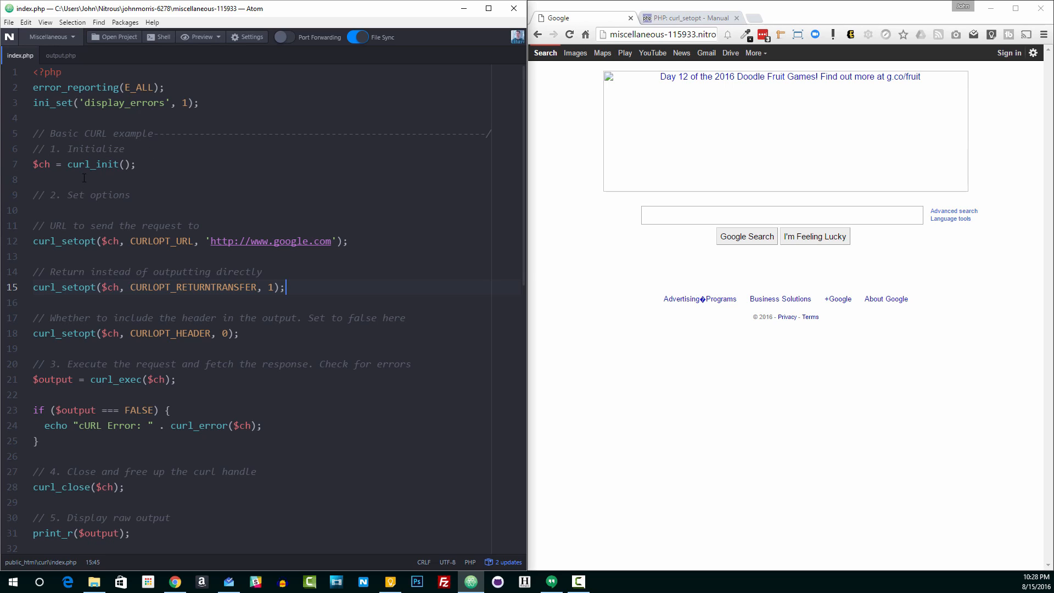
double_click(92, 164)
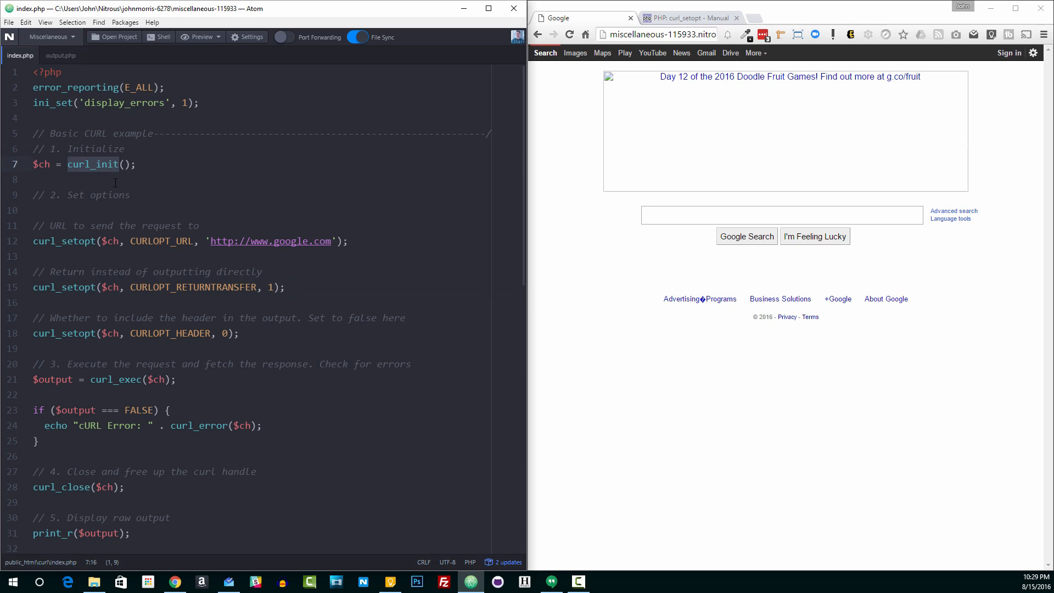
left_click(40, 164)
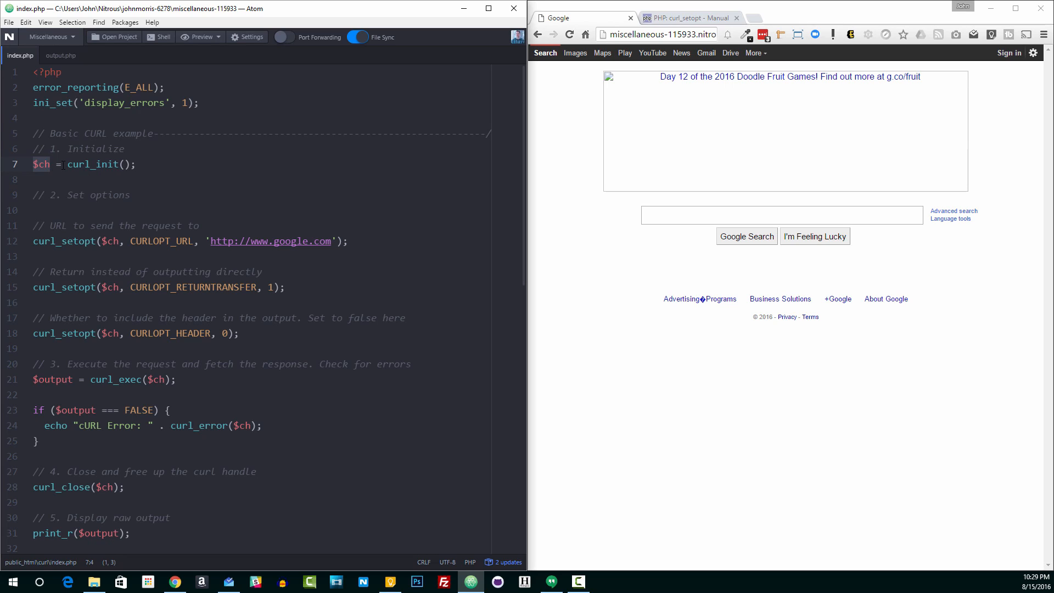
mouse_move(172, 198)
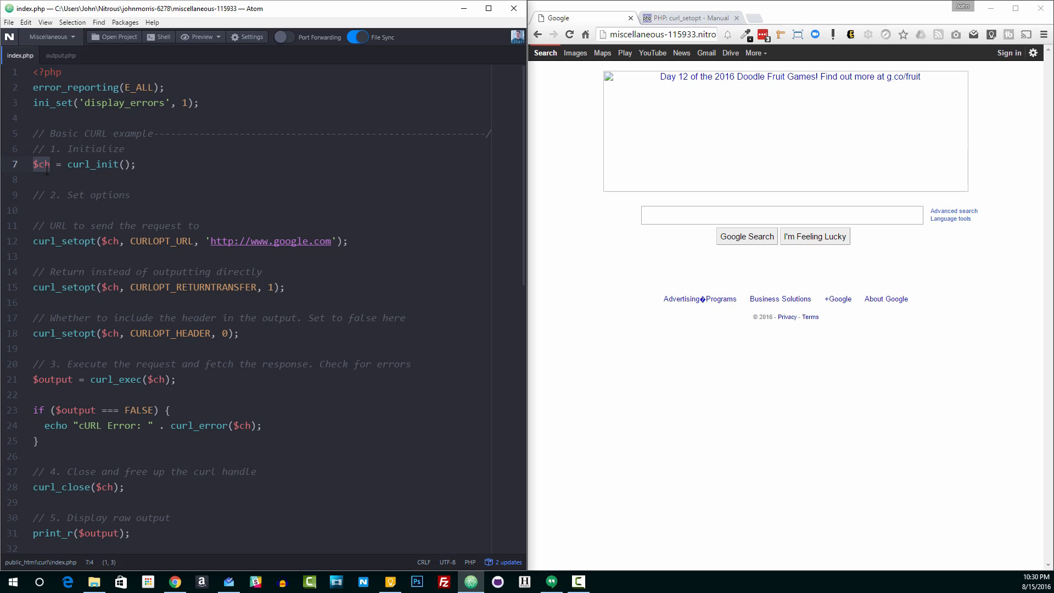
double_click(161, 241)
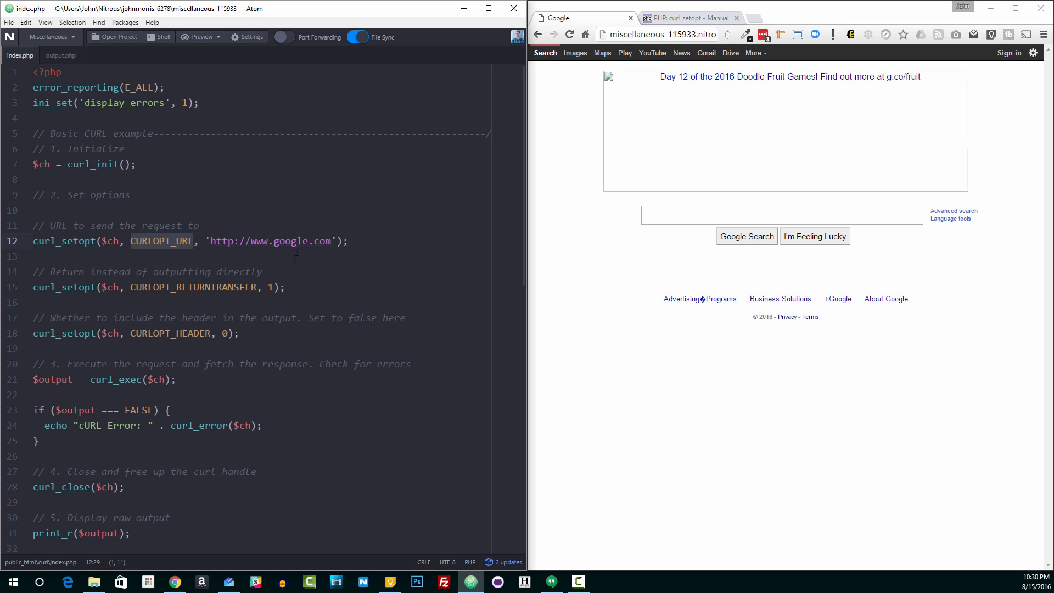
mouse_move(621, 146)
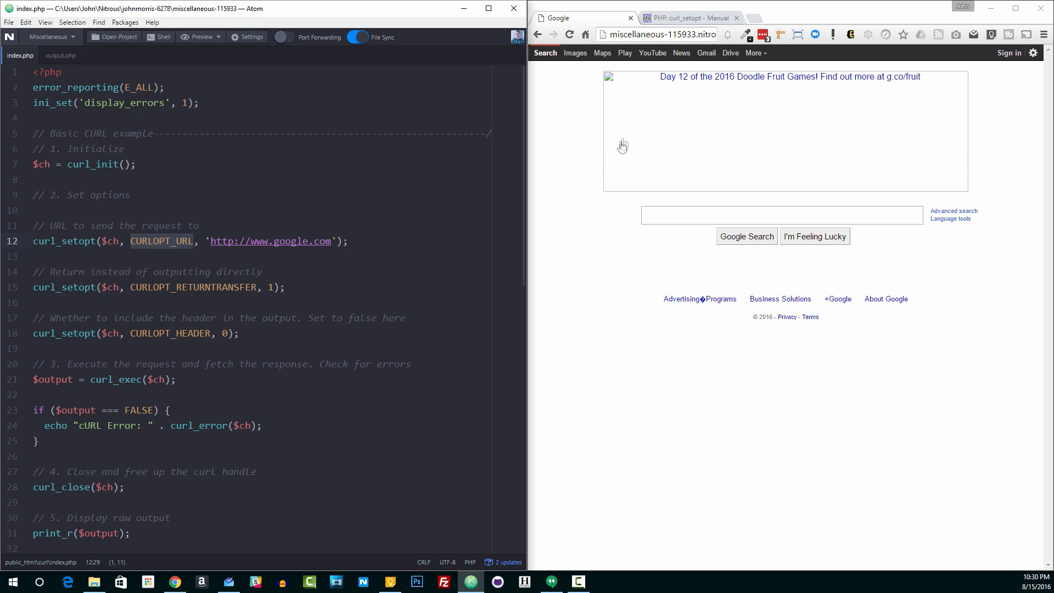
- Open the curl_setopt manual page and scroll through its contents
left_click(686, 18)
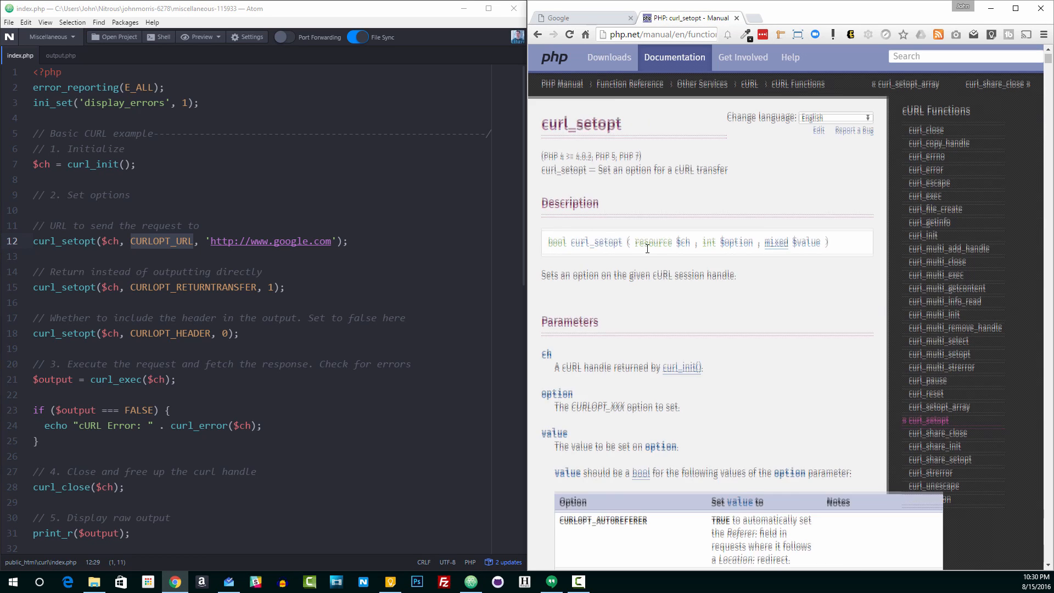
scroll("down", 3)
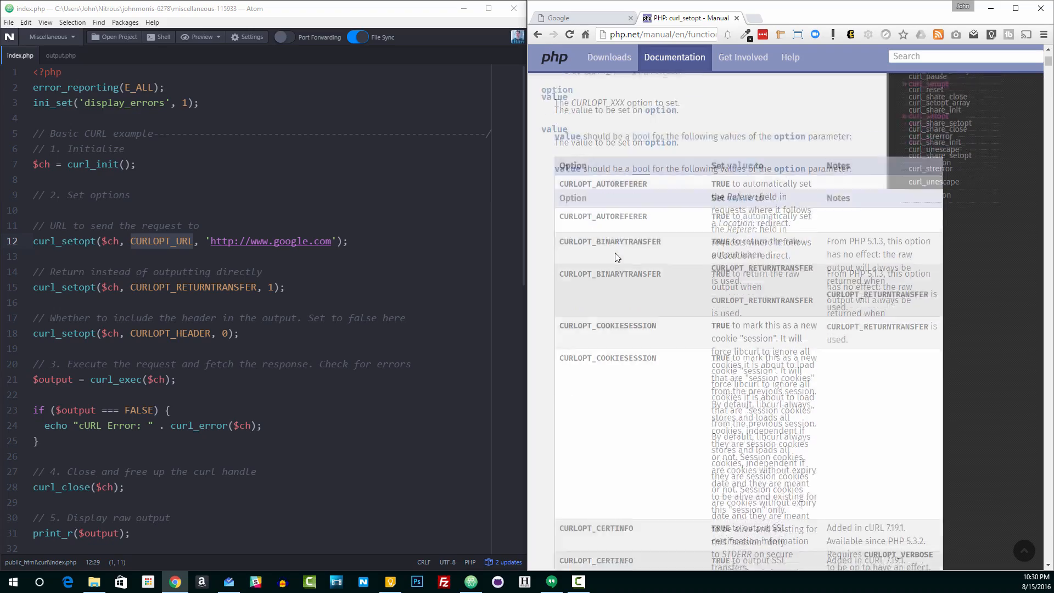
scroll("down", 3)
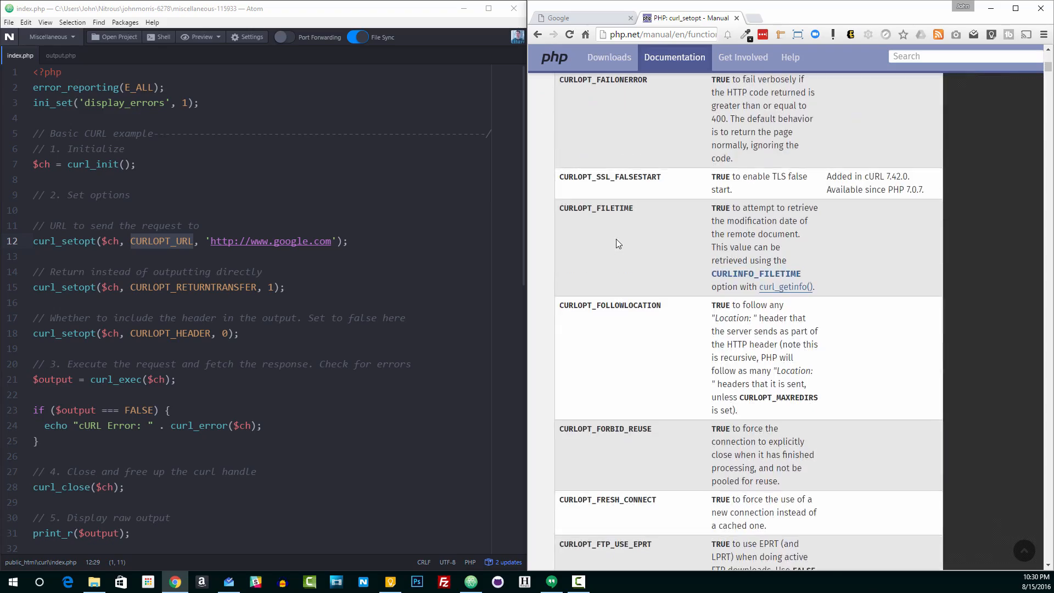
scroll("down", 3)
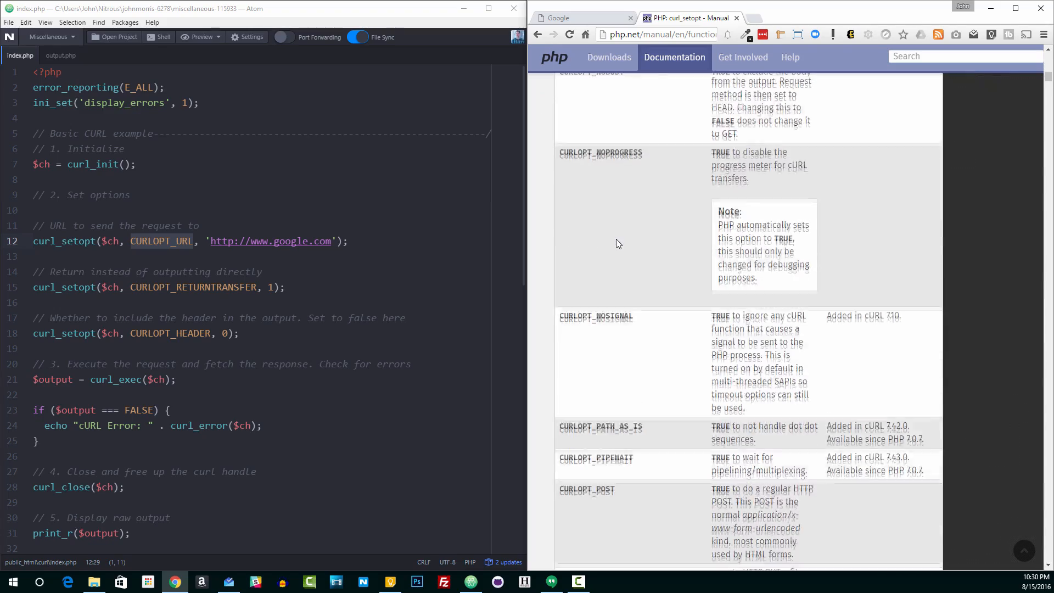
scroll("down", 3)
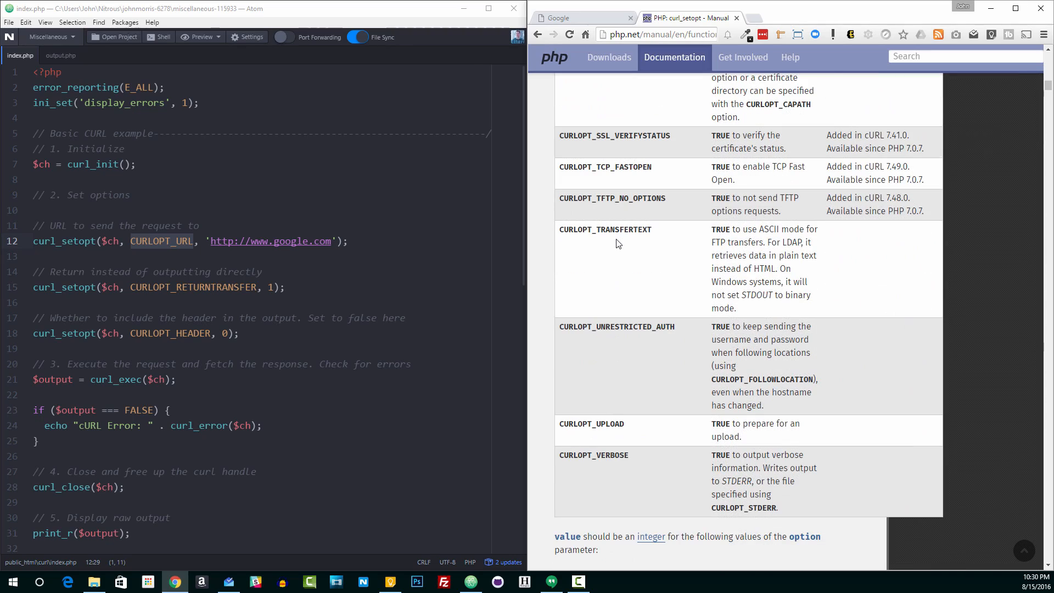
scroll("down", 3)
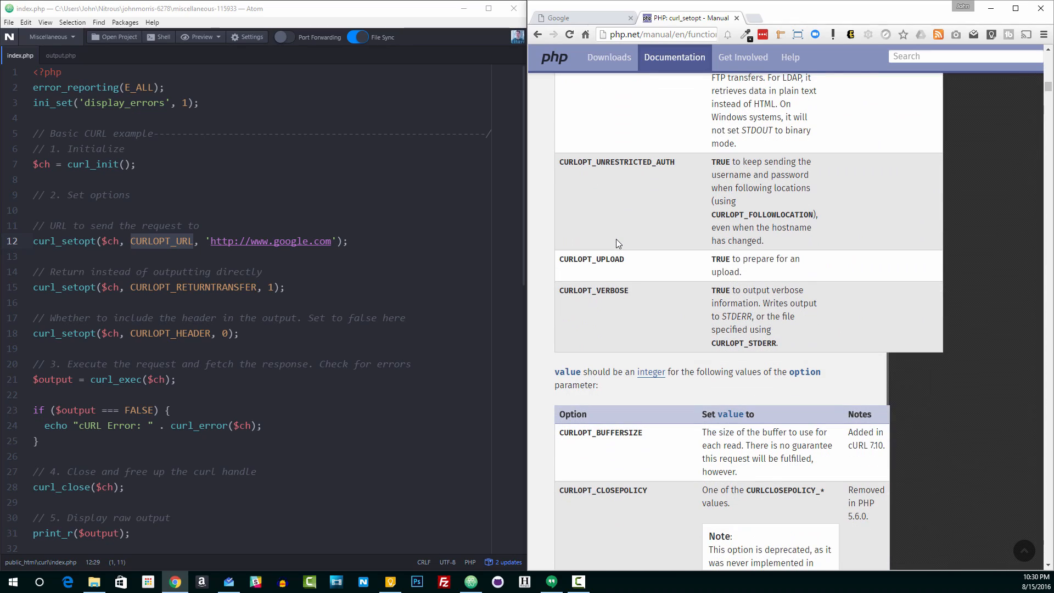
scroll("down", 3)
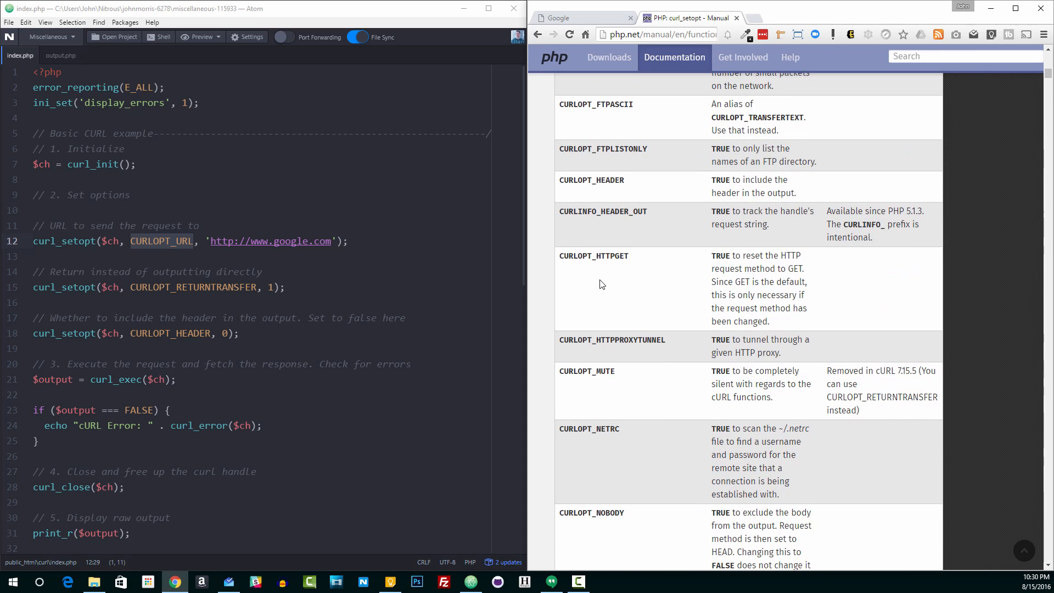
scroll("down", 3)
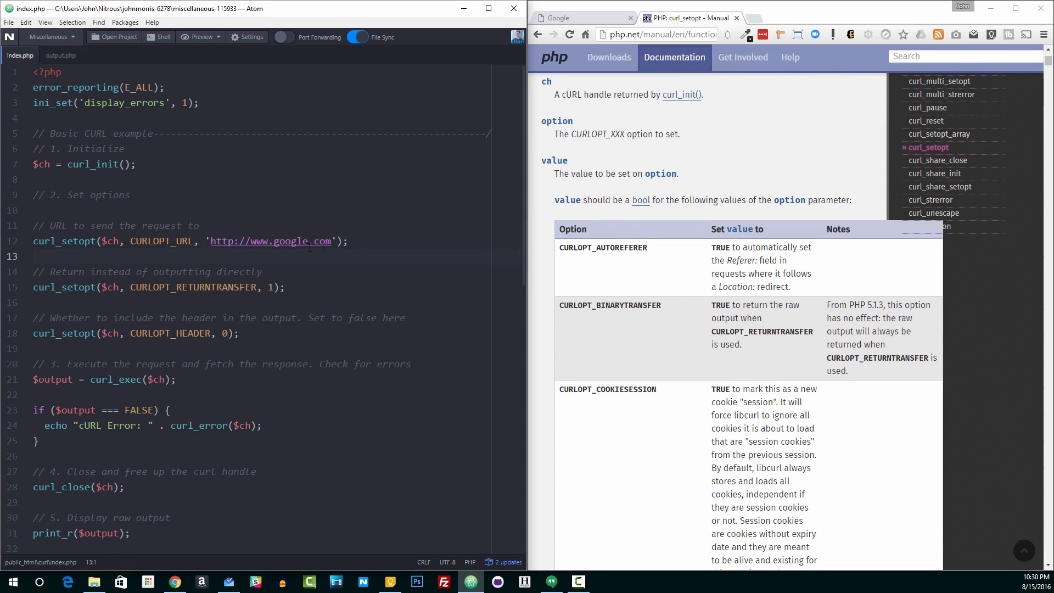
scroll("down", 3)
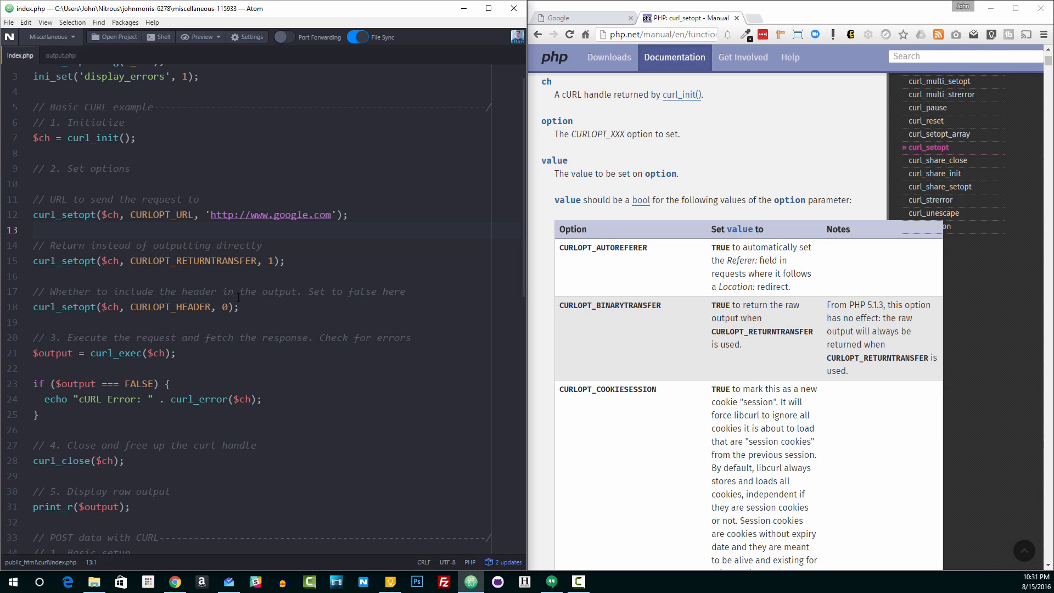
- Click through lines of the cURL script in index.php
left_click(36, 229)
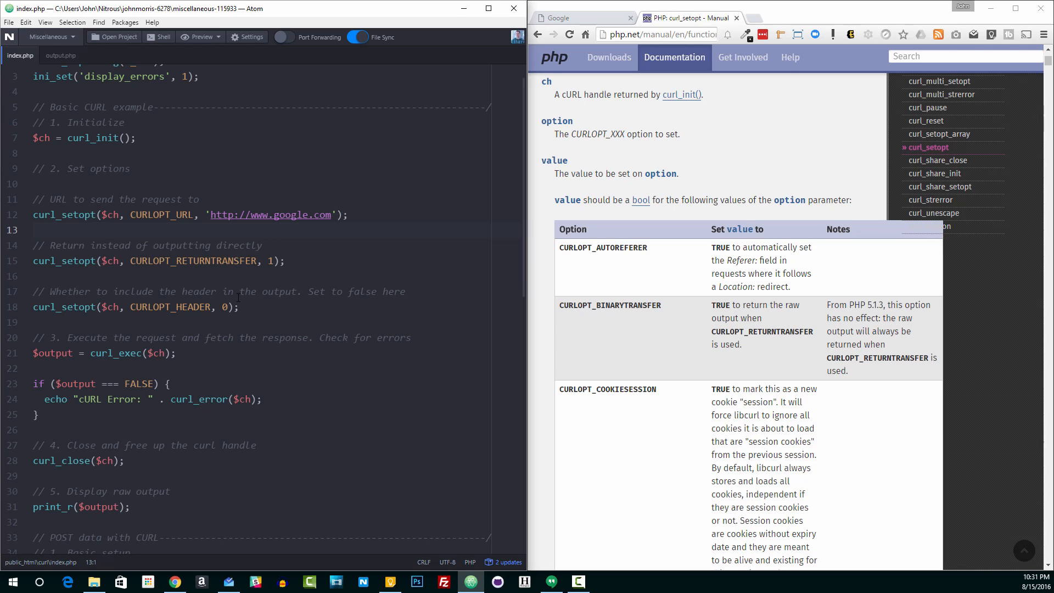
left_click(35, 230)
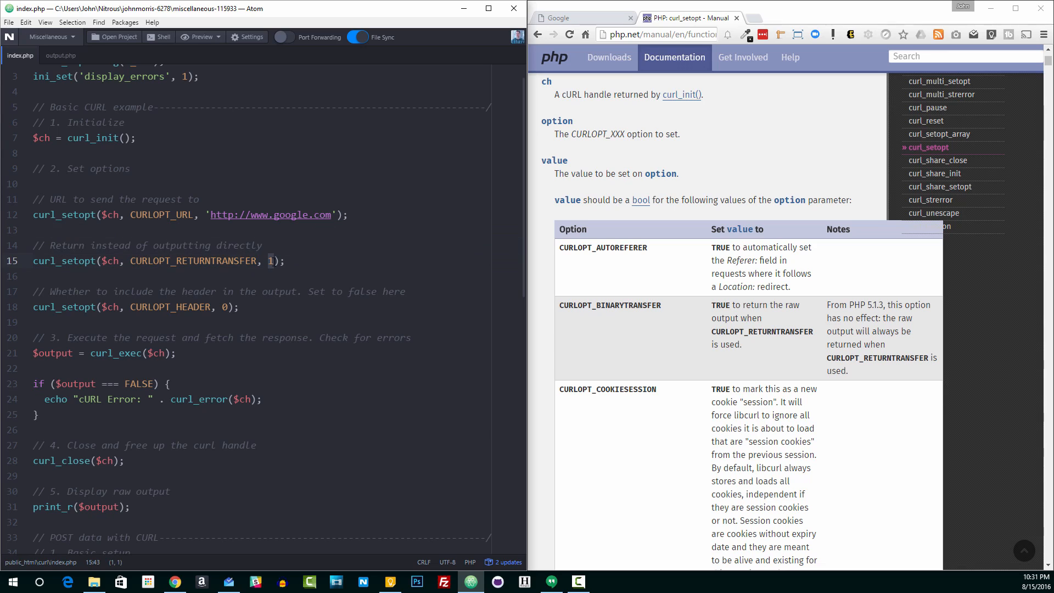
left_click(291, 261)
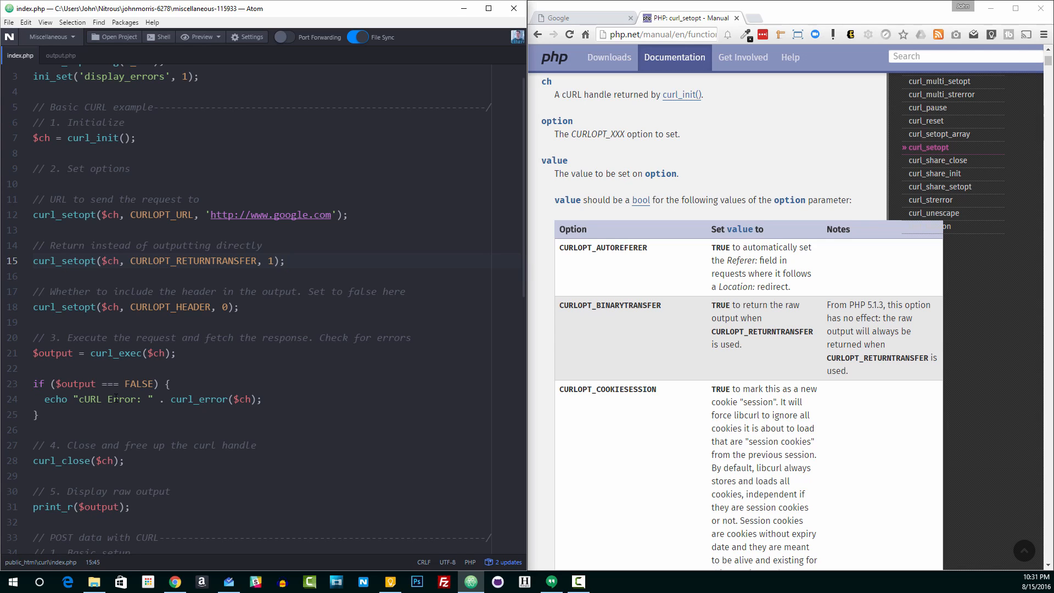
left_click(285, 261)
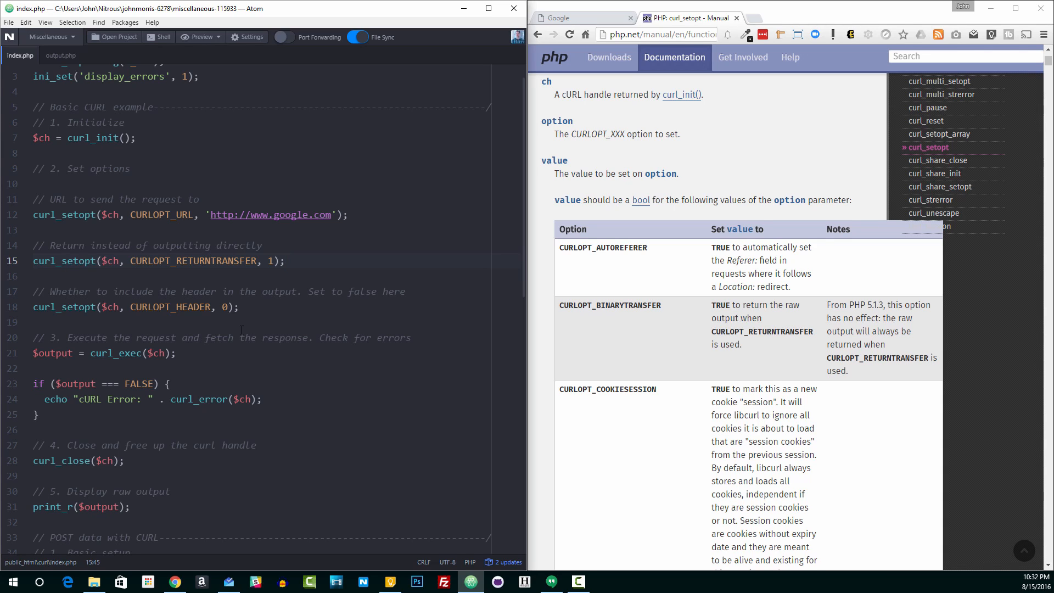
left_click(285, 261)
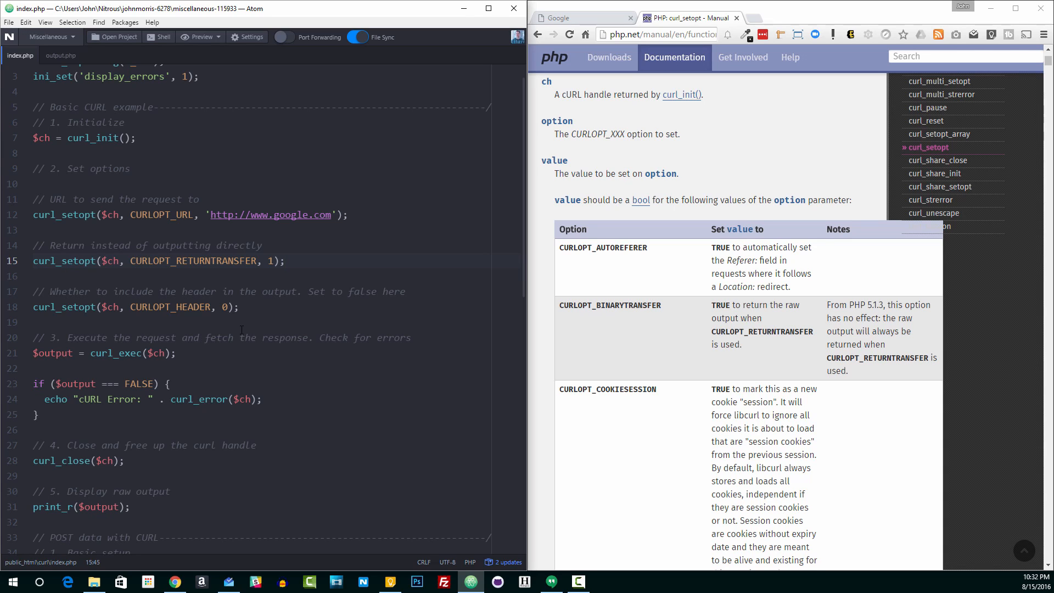
left_click(240, 307)
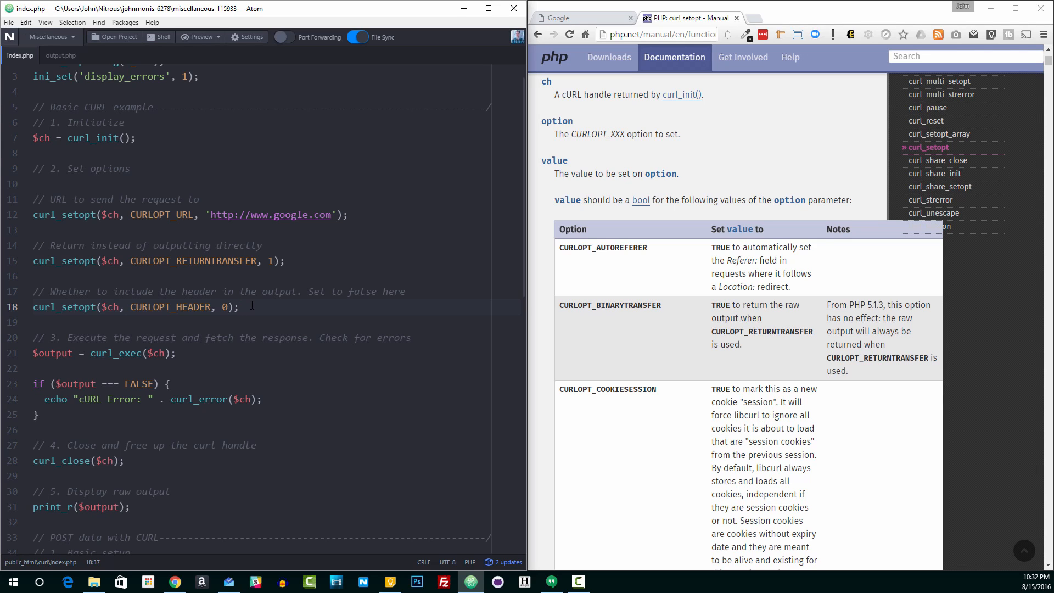
left_click(239, 306)
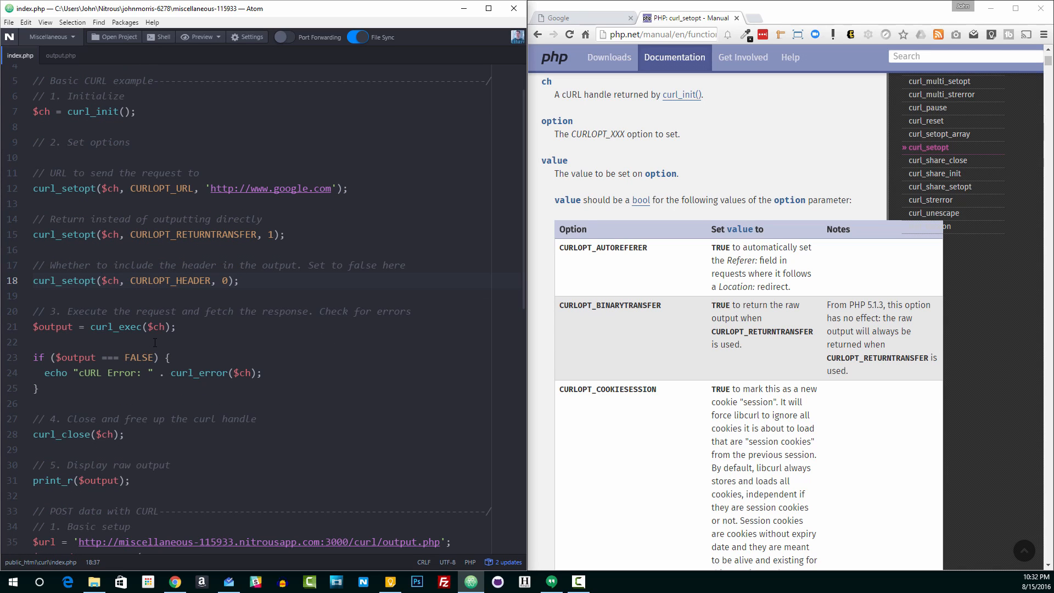
scroll("down", 3)
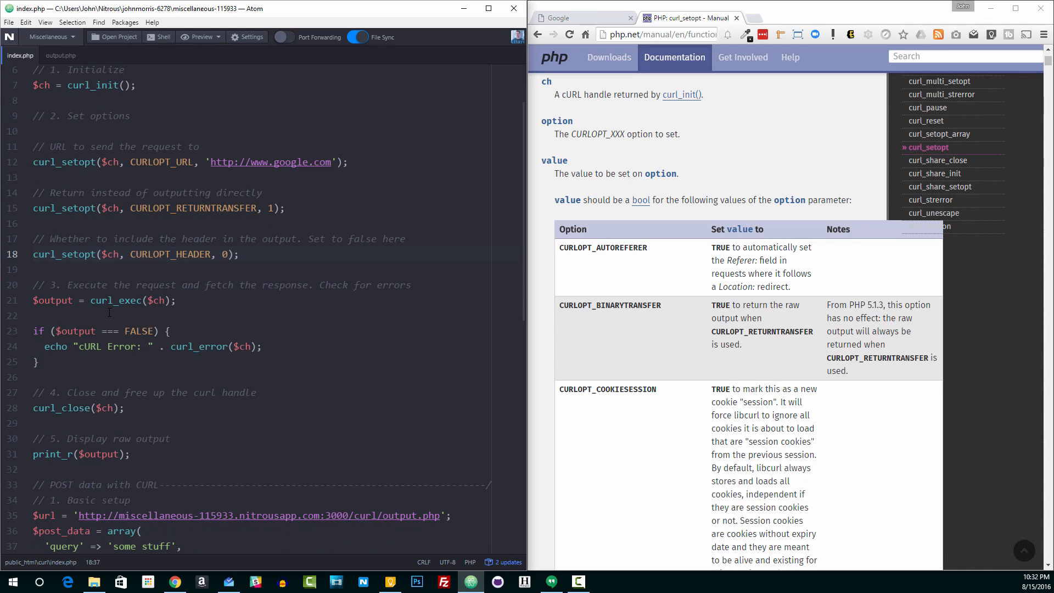
left_click(241, 254)
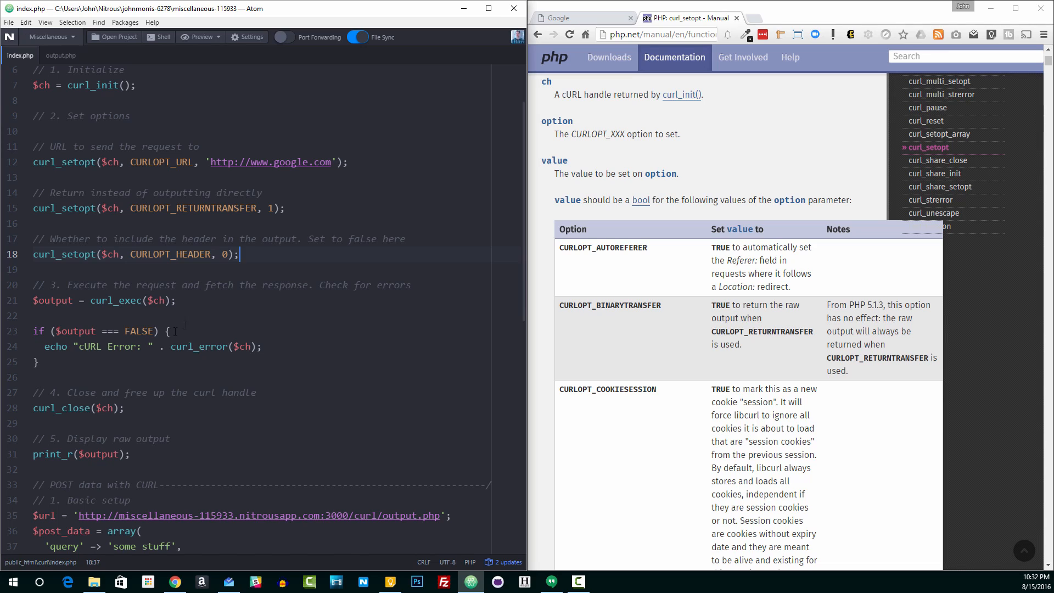
- Emphasise the curl_exec call, its $ch handle and the $output variable on line 21
double_click(115, 300)
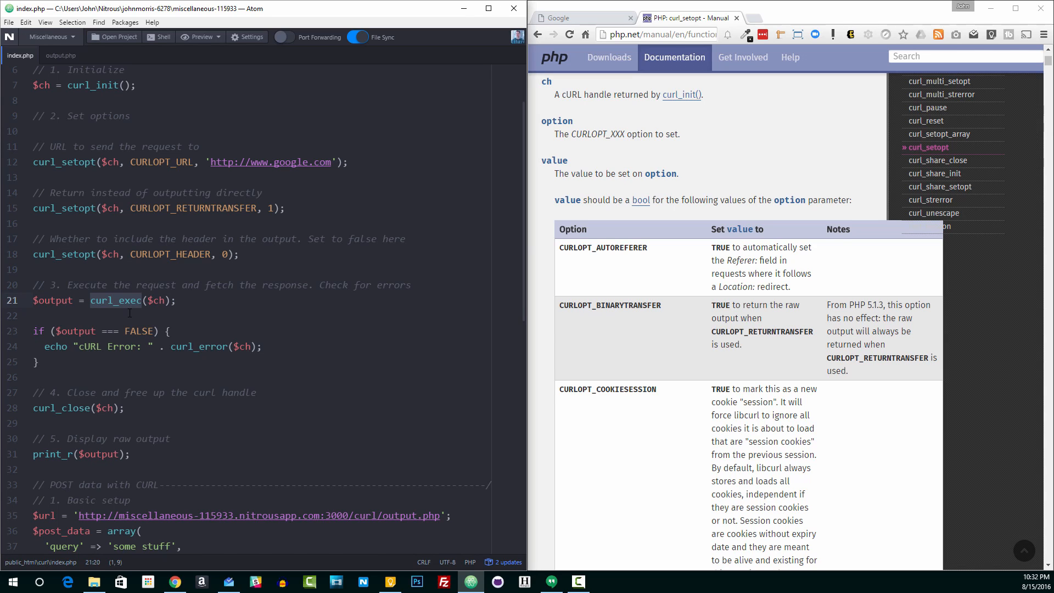
left_click(146, 300)
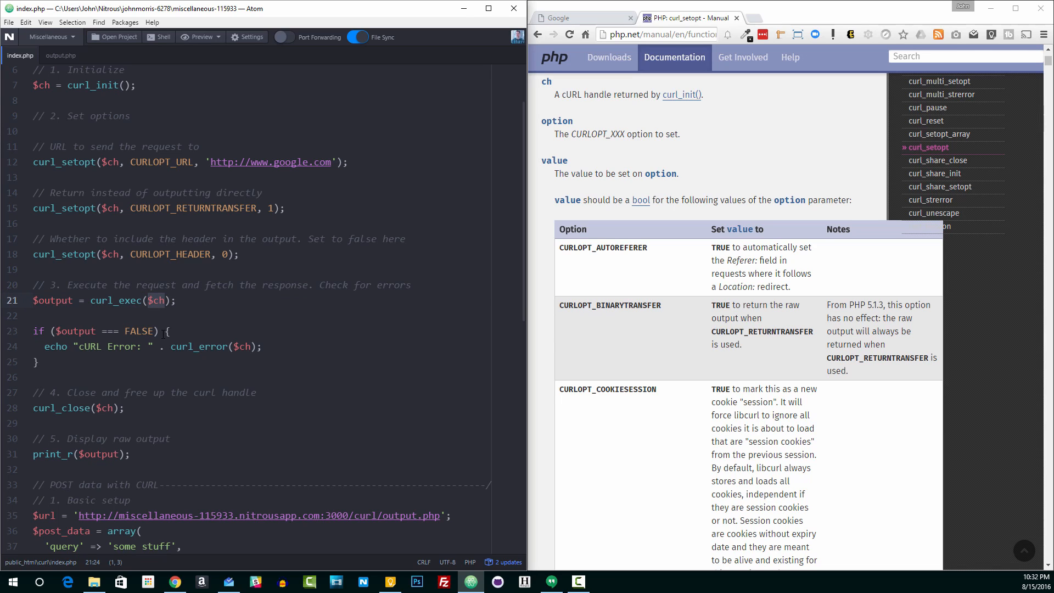
double_click(52, 301)
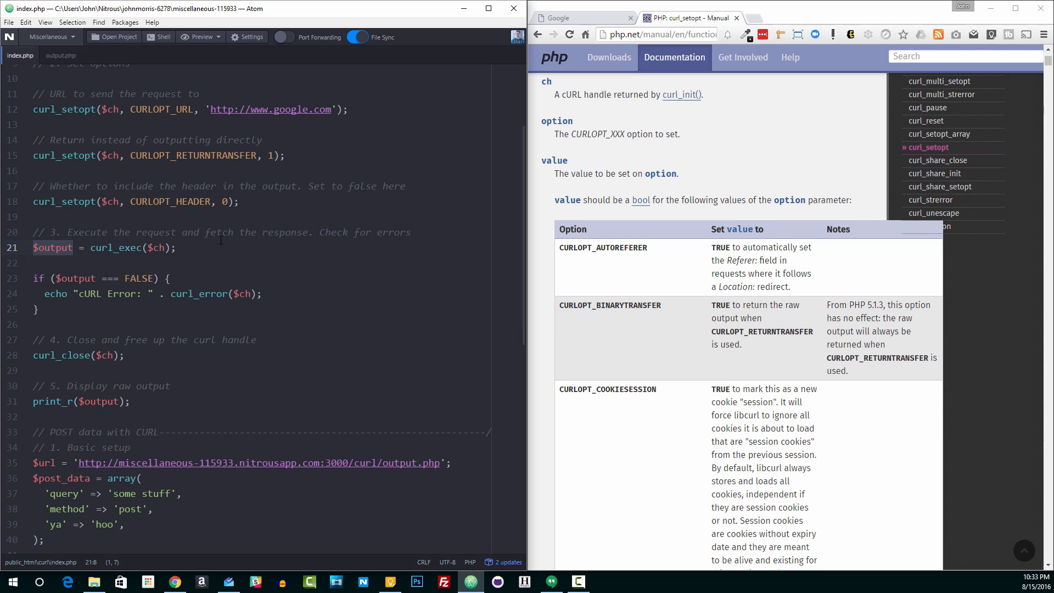
mouse_move(210, 243)
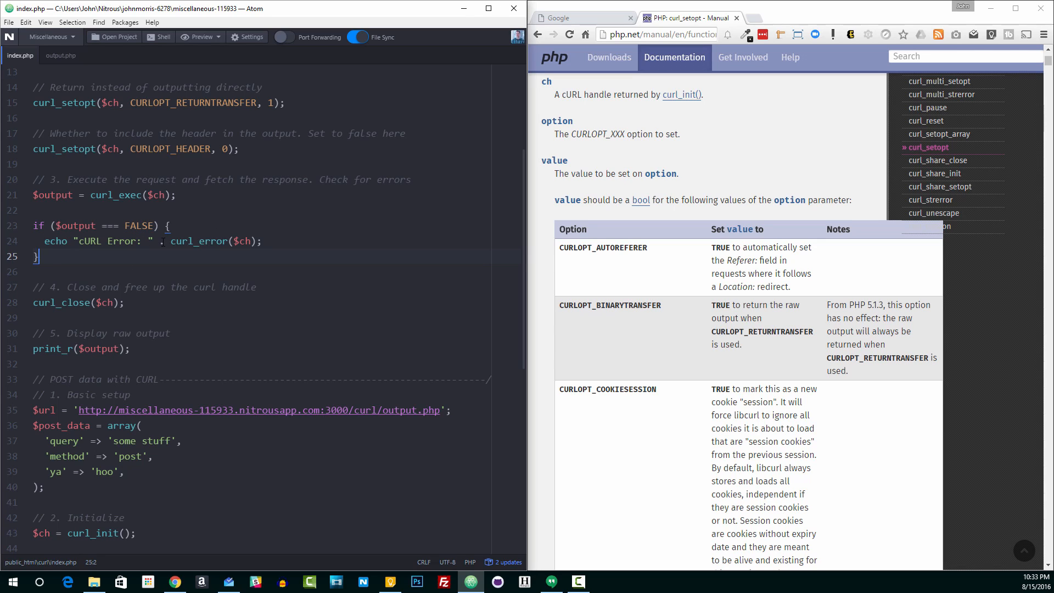
scroll("down", 3)
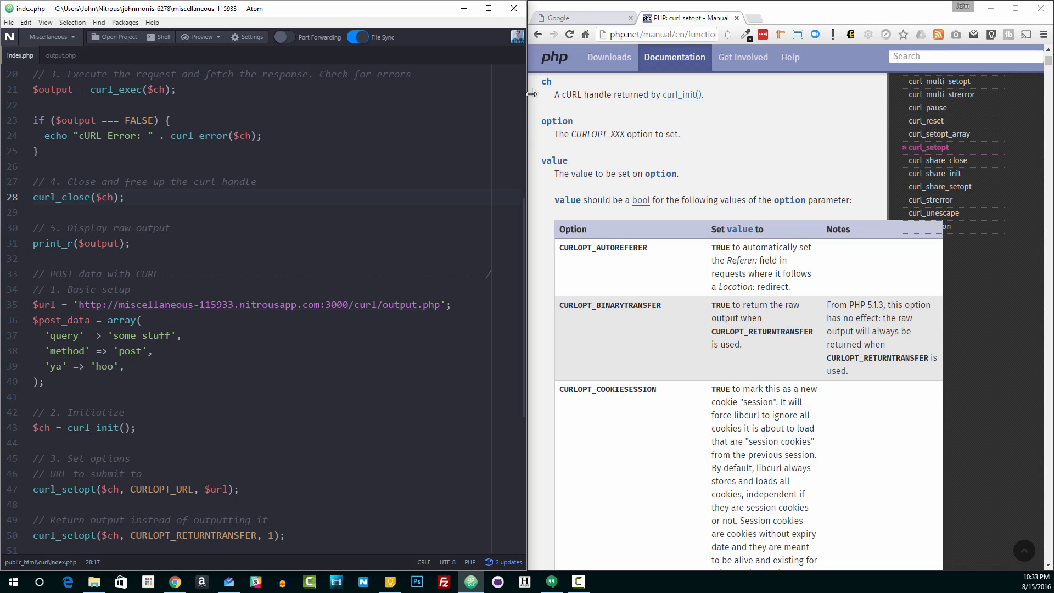
- Show the fetched Google page in Chrome, then scroll index.php back to print_r
left_click(580, 18)
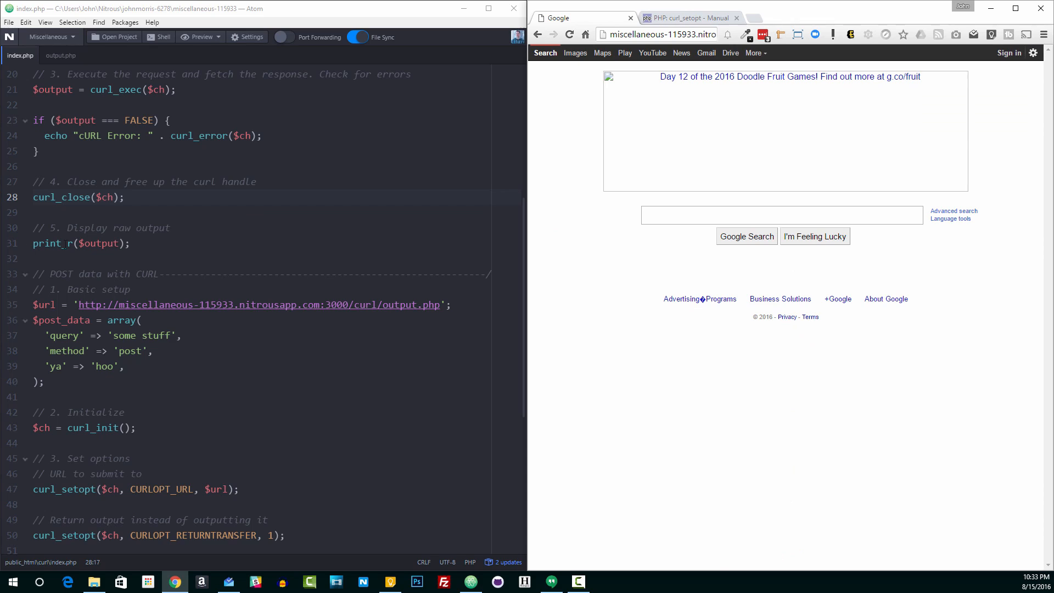
mouse_move(599, 135)
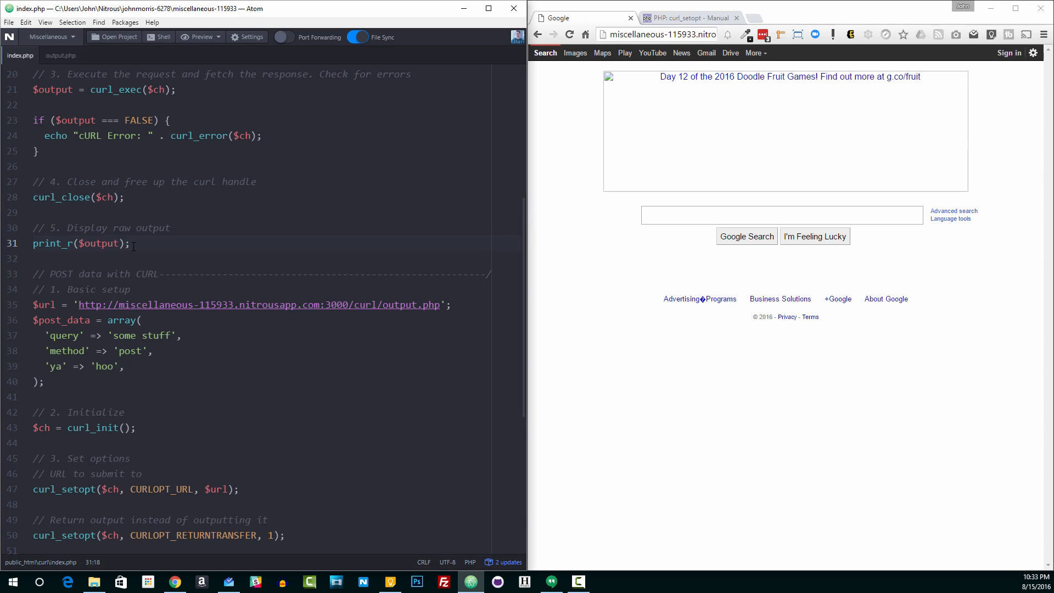
left_click(129, 244)
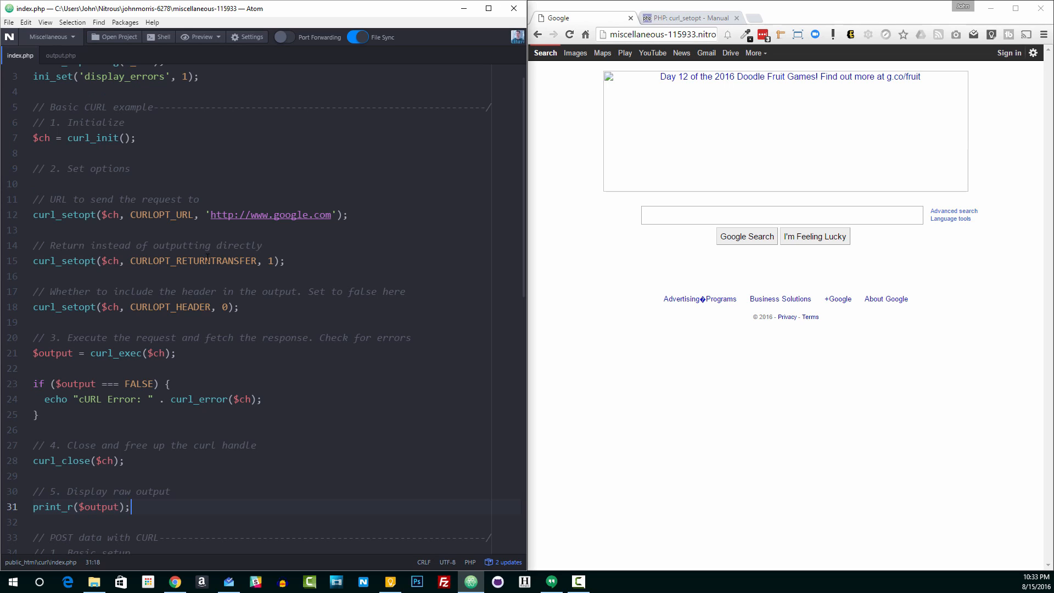
scroll("down", 3)
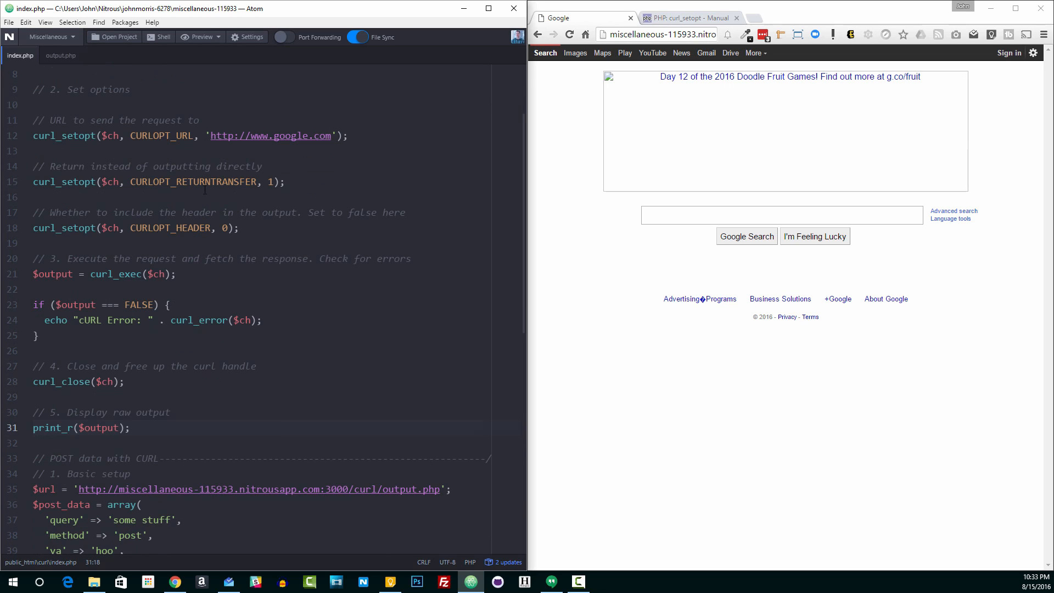
scroll("down", 3)
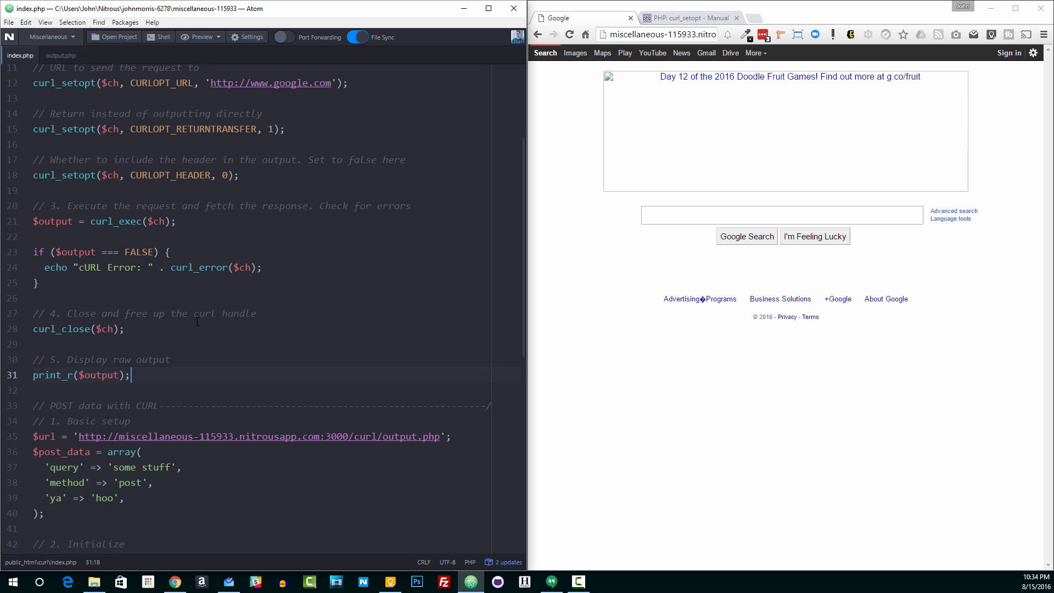
scroll("down", 3)
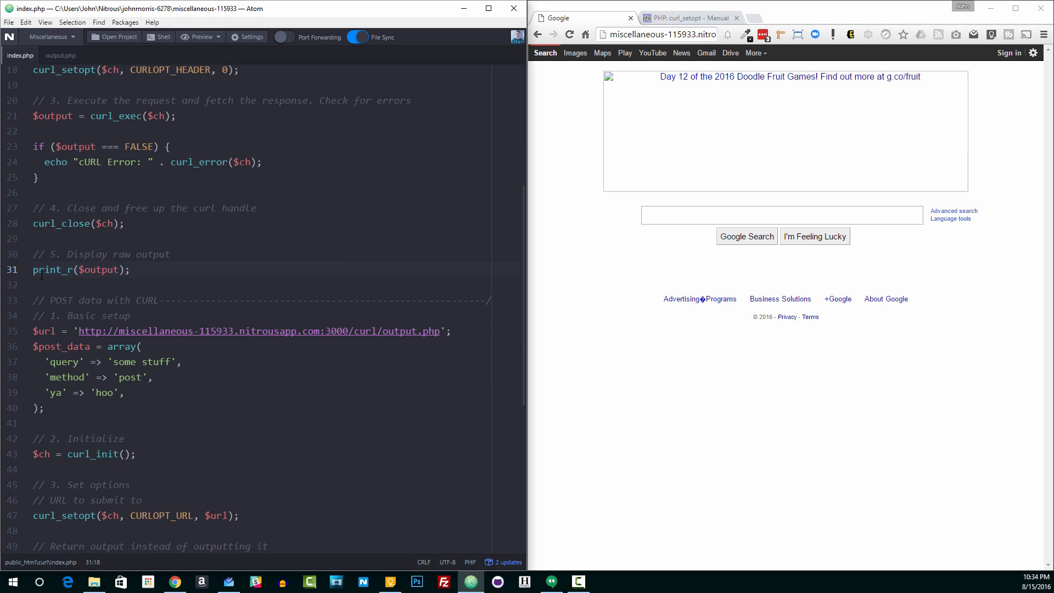
- Comment out print_r($output) and display the POST data with cURL code and output.php
type("//")
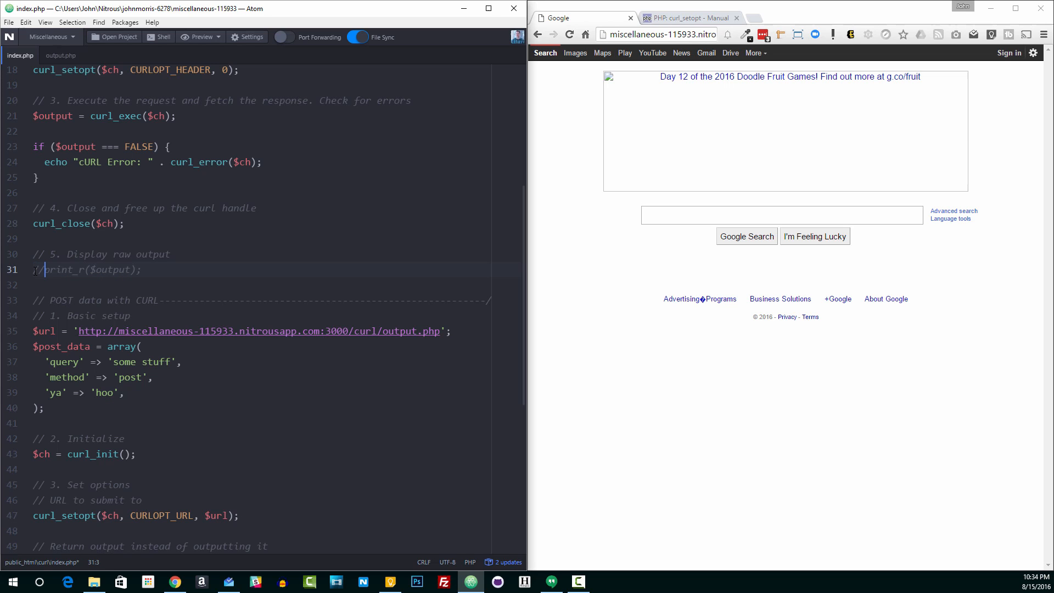
left_click(359, 36)
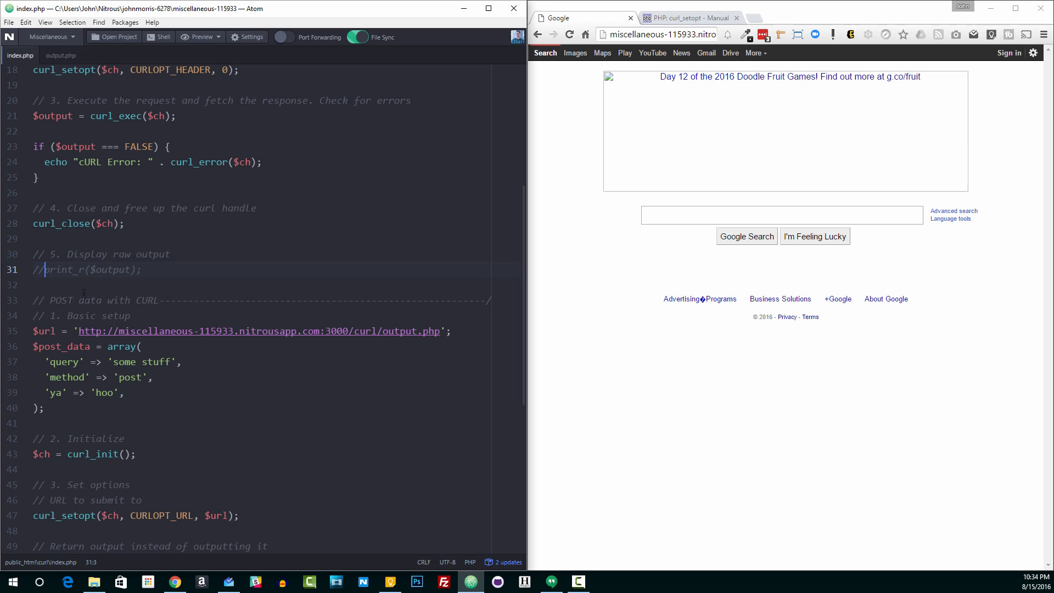
scroll("down", 3)
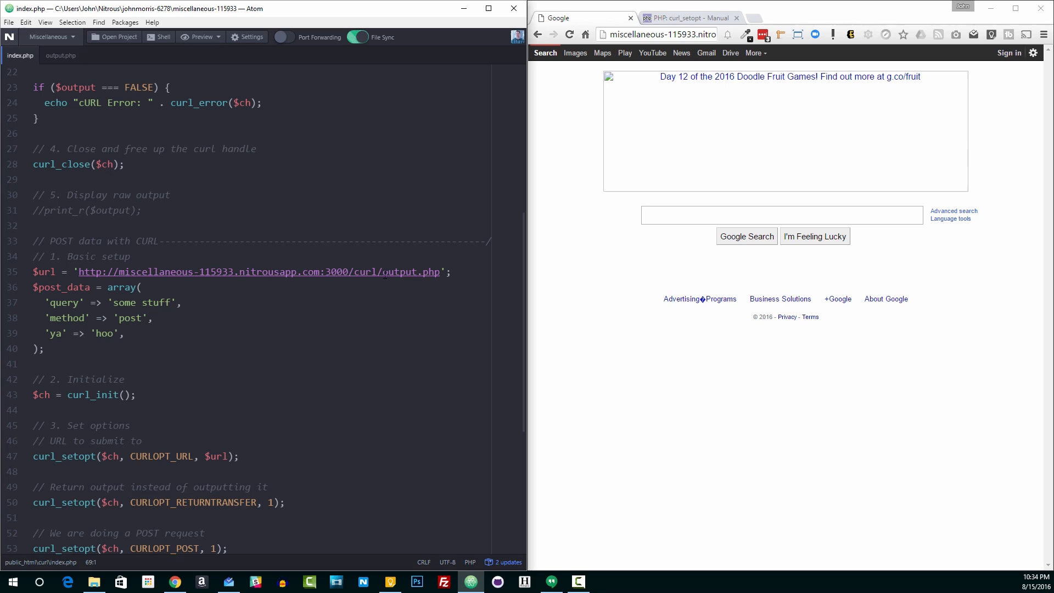
double_click(410, 271)
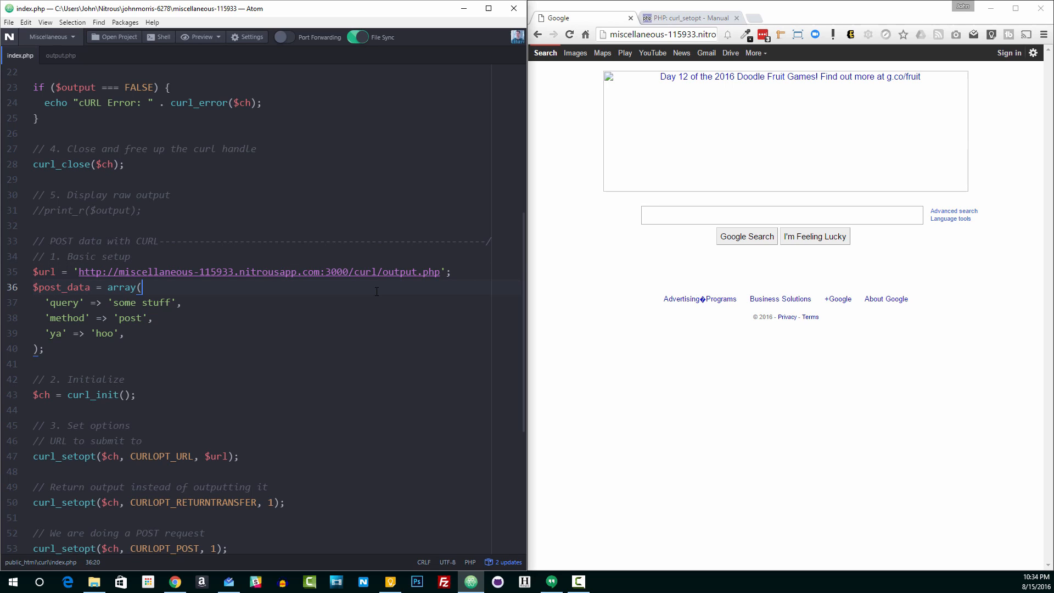
left_click(57, 54)
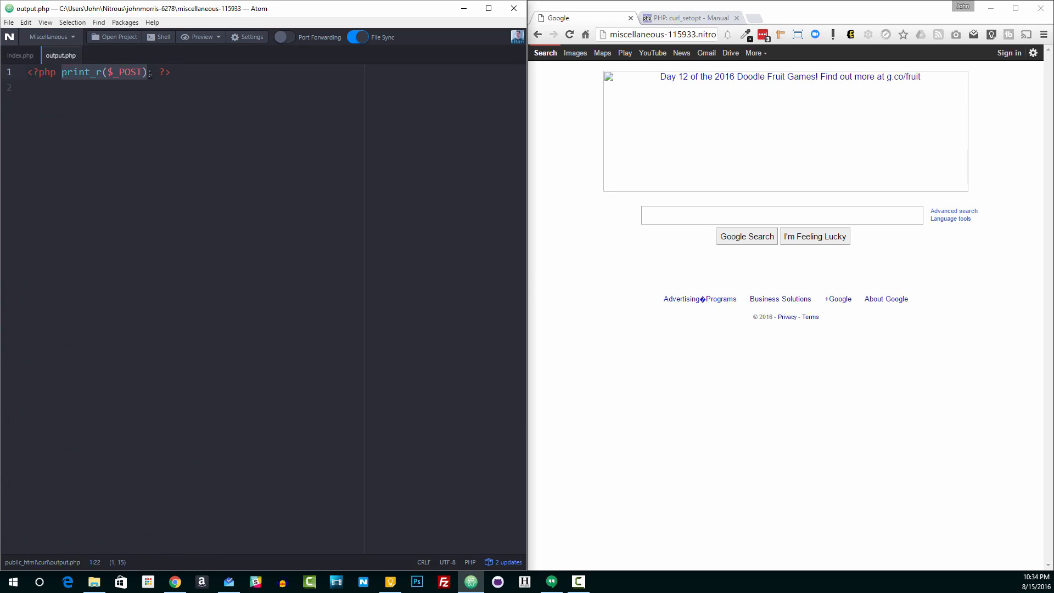
type("T")
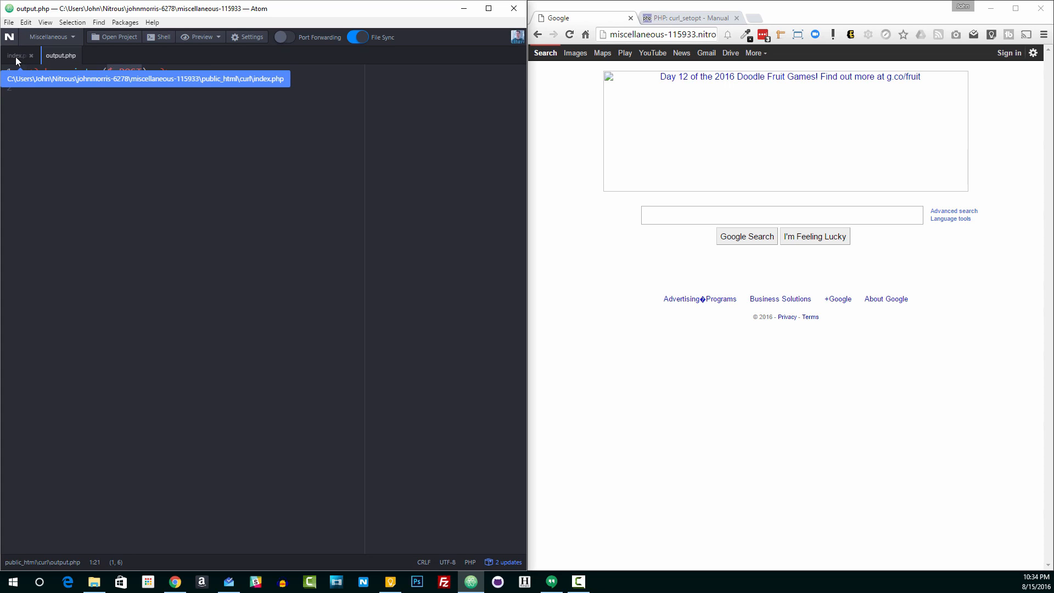
left_click(60, 55)
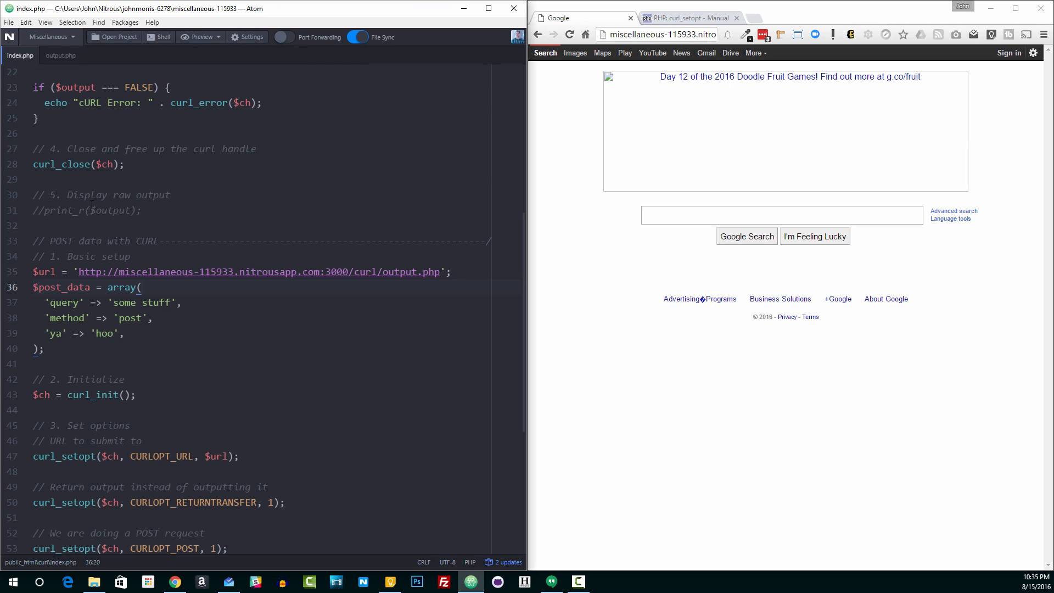
left_click(140, 287)
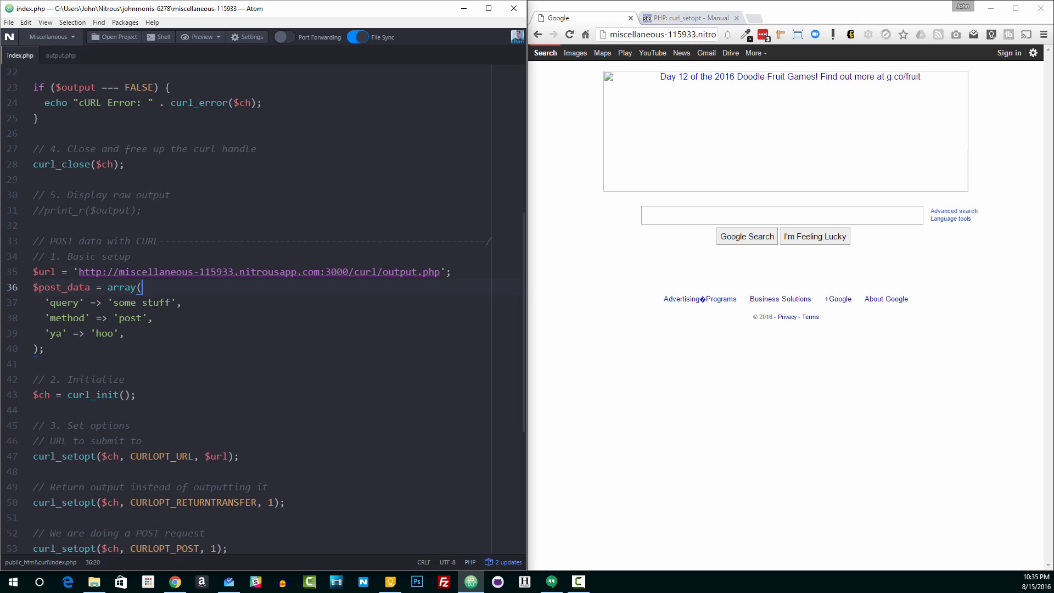
scroll("down", 3)
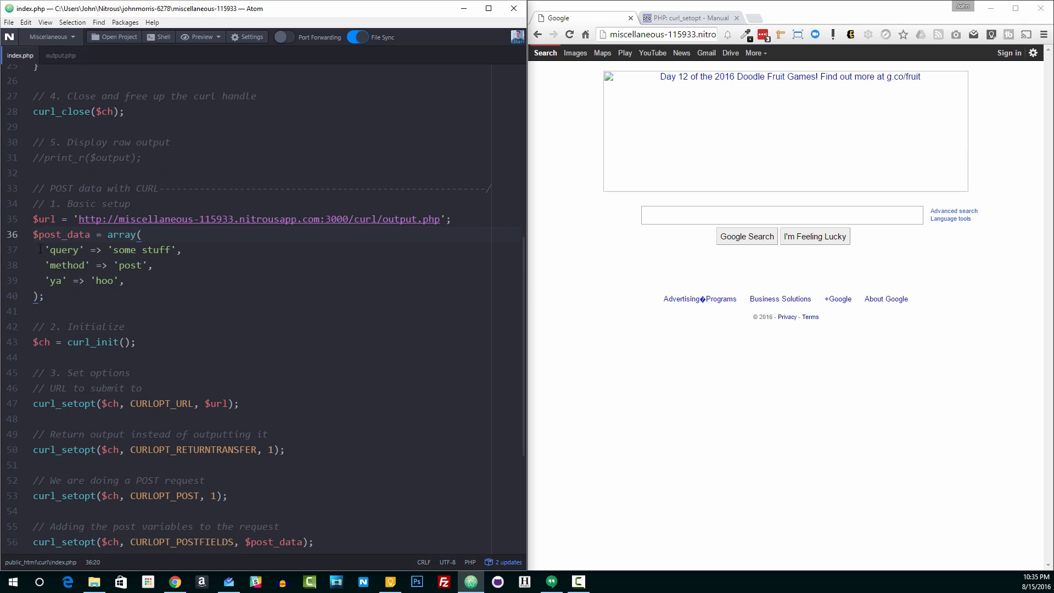
triple_click(236, 219)
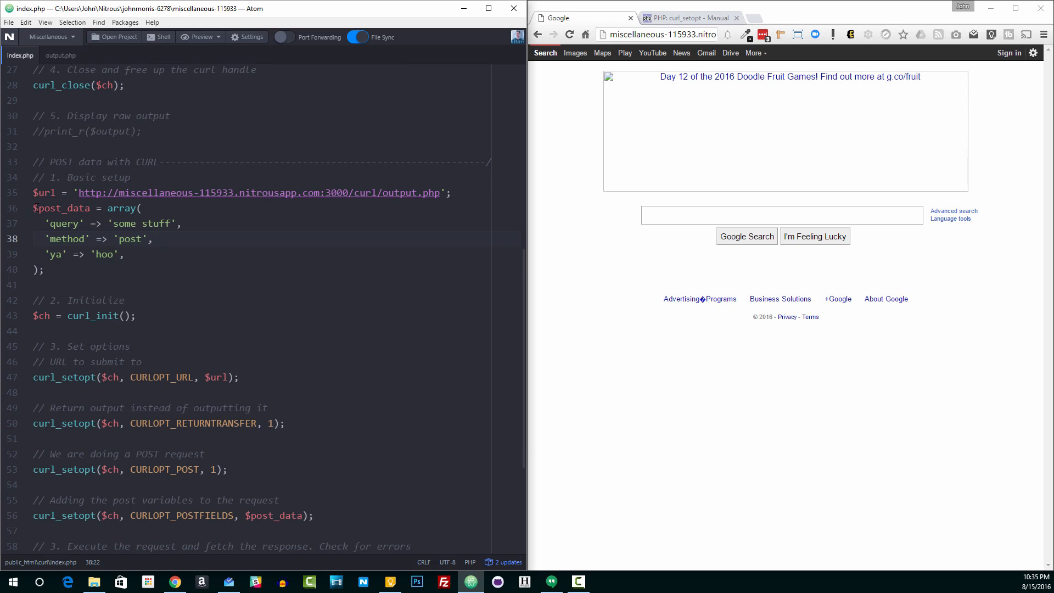
left_click_drag(34, 208, 44, 270)
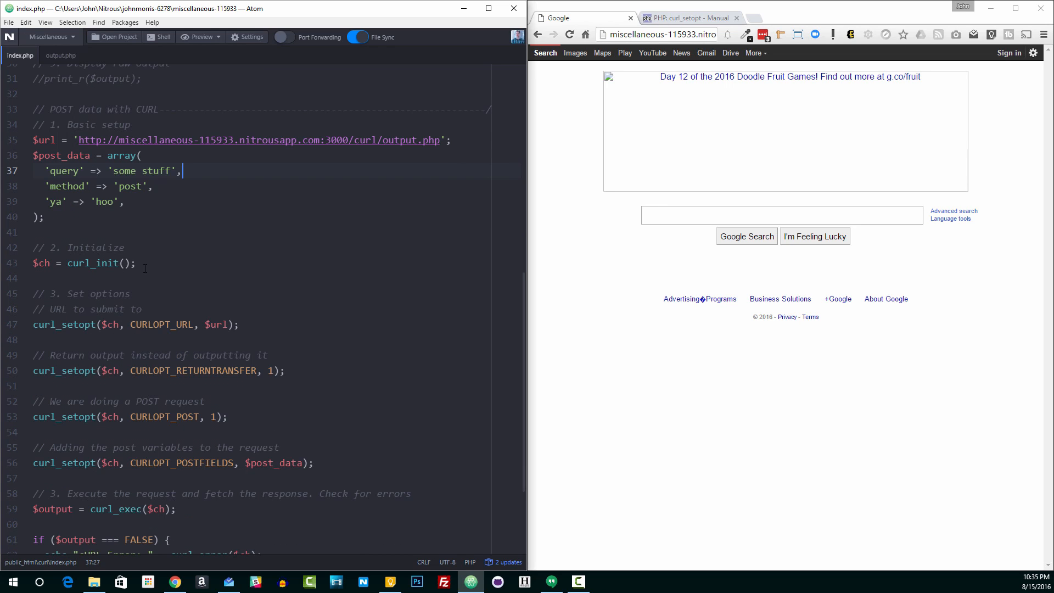
scroll("down", 3)
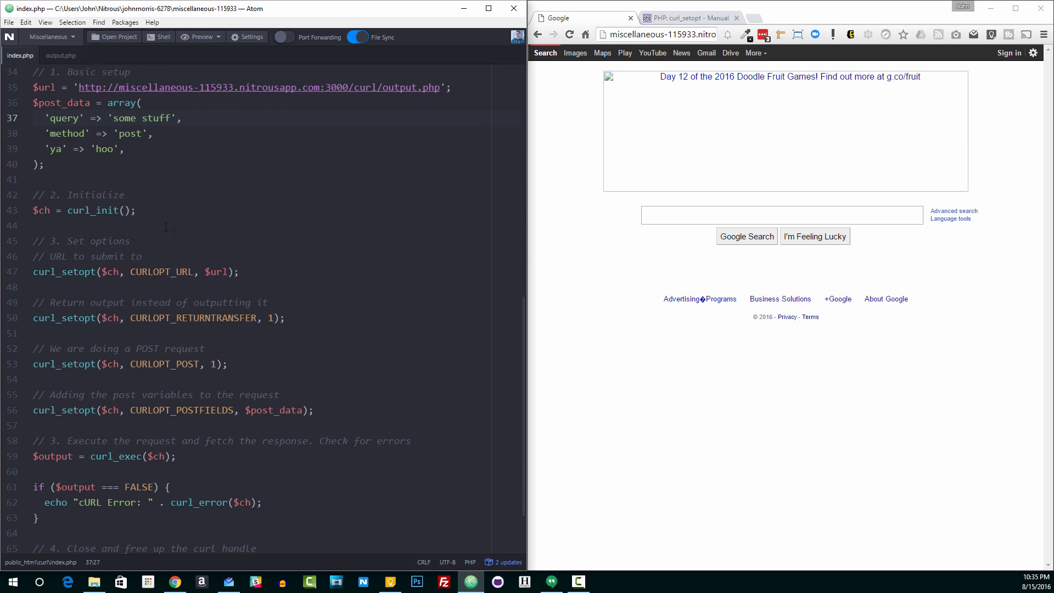
left_click(182, 118)
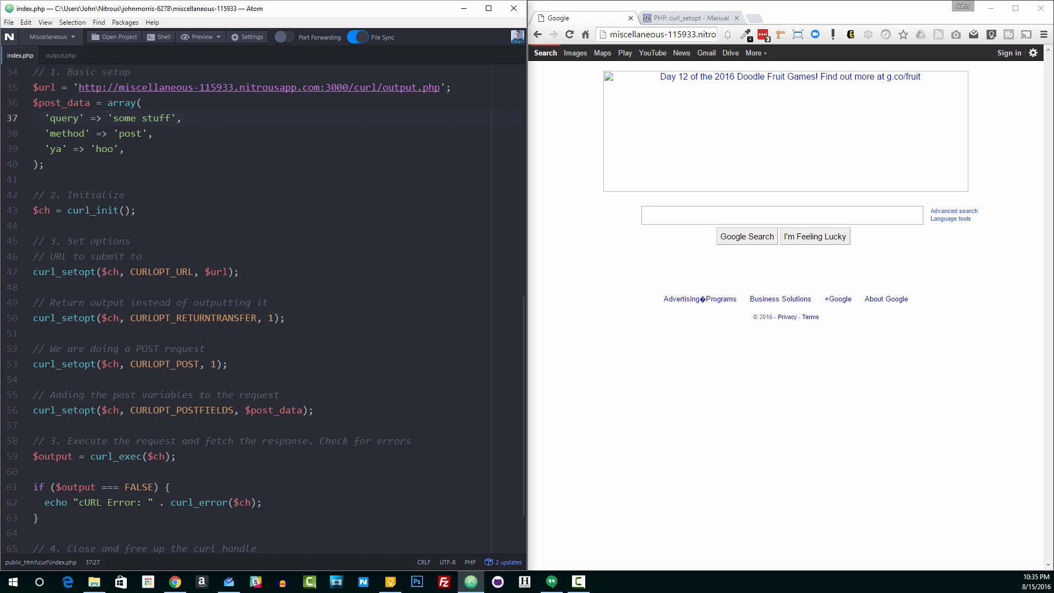
scroll("down", 3)
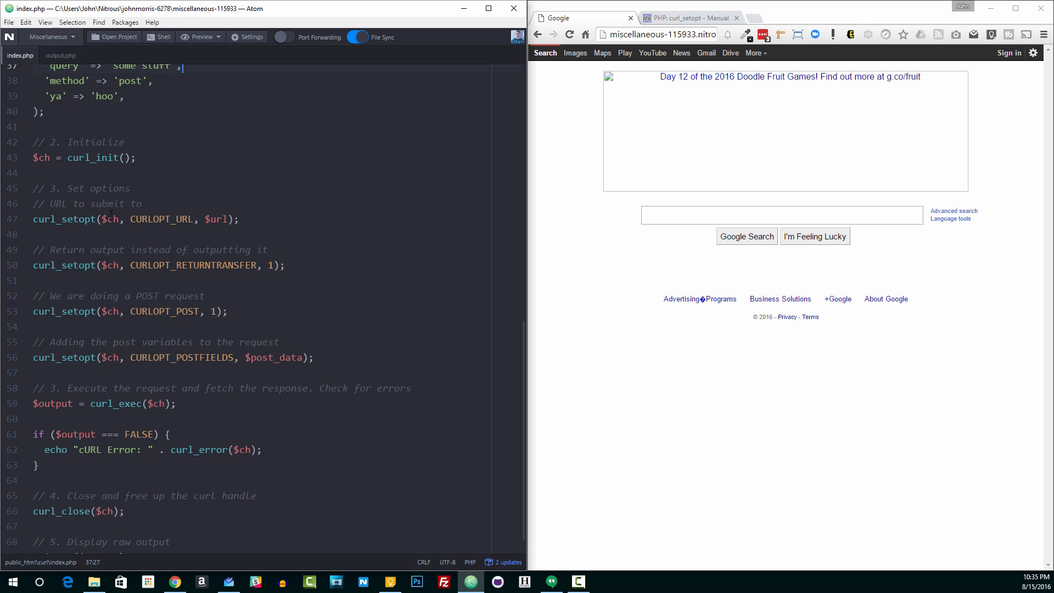
double_click(156, 219)
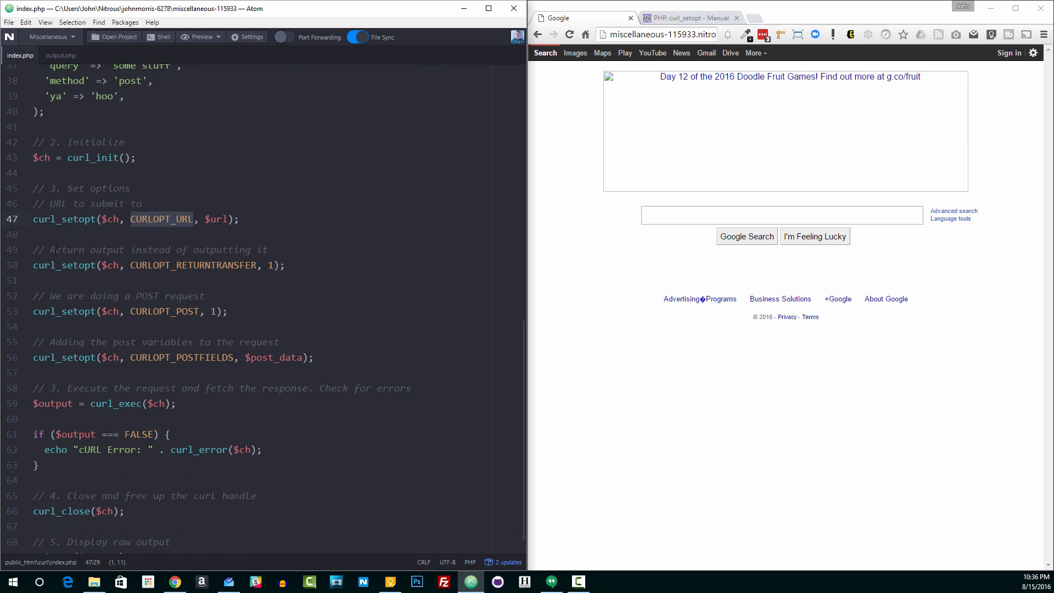
left_click(177, 265)
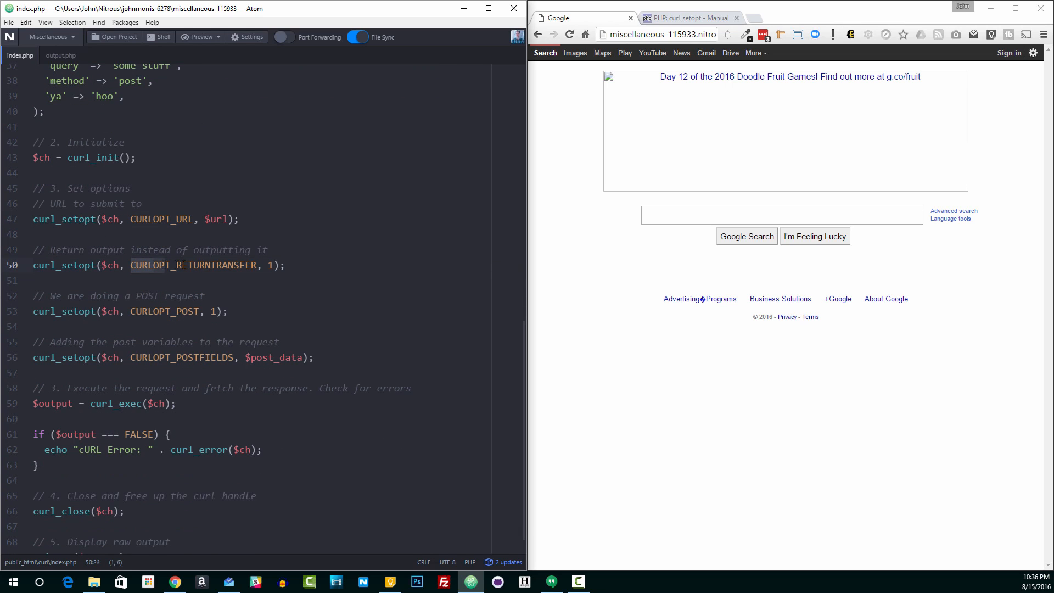
double_click(194, 264)
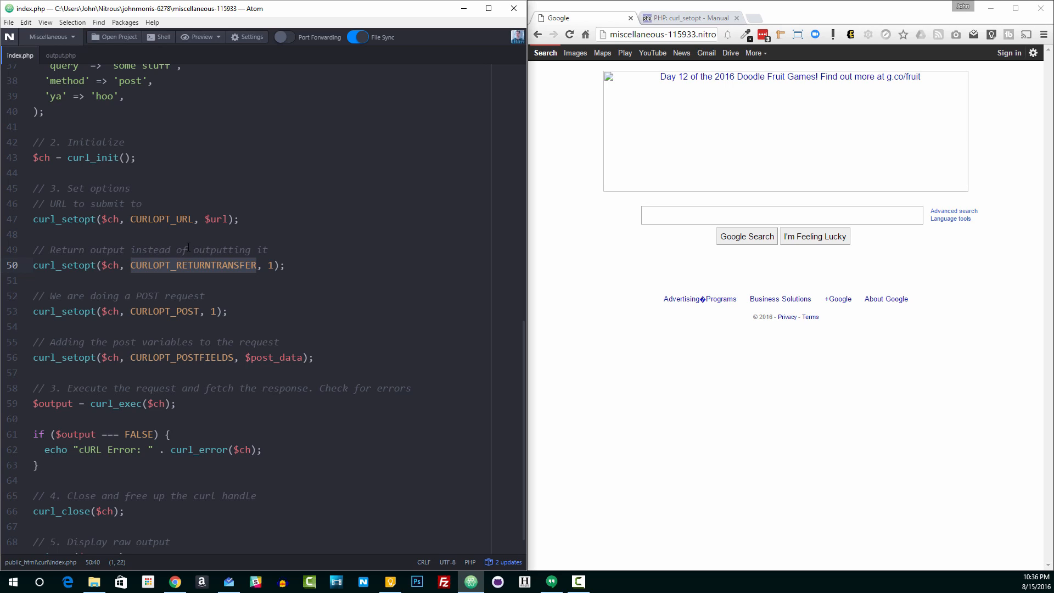
scroll("down", 3)
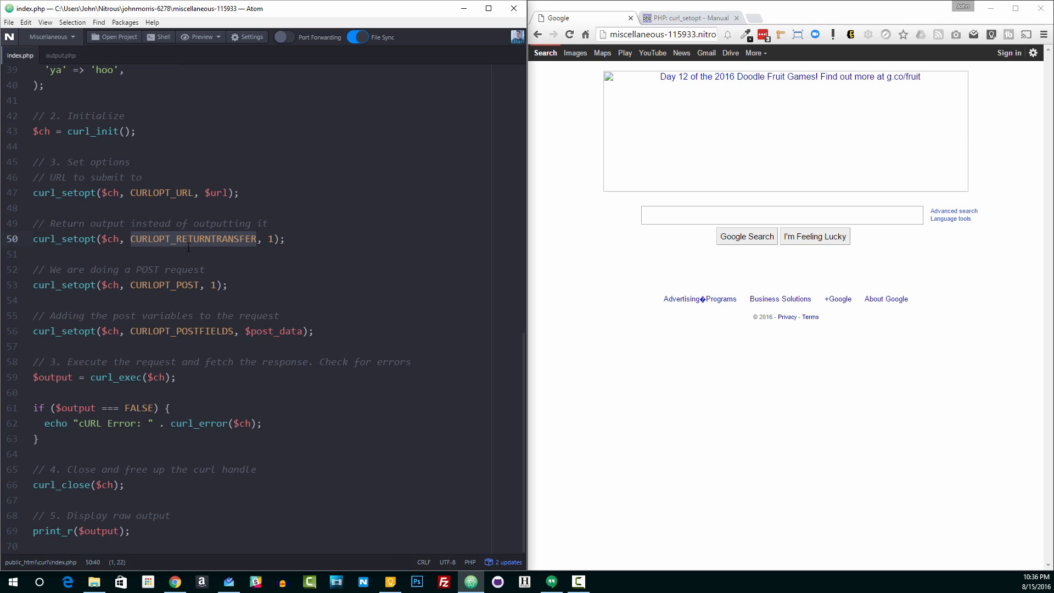
left_click(132, 285)
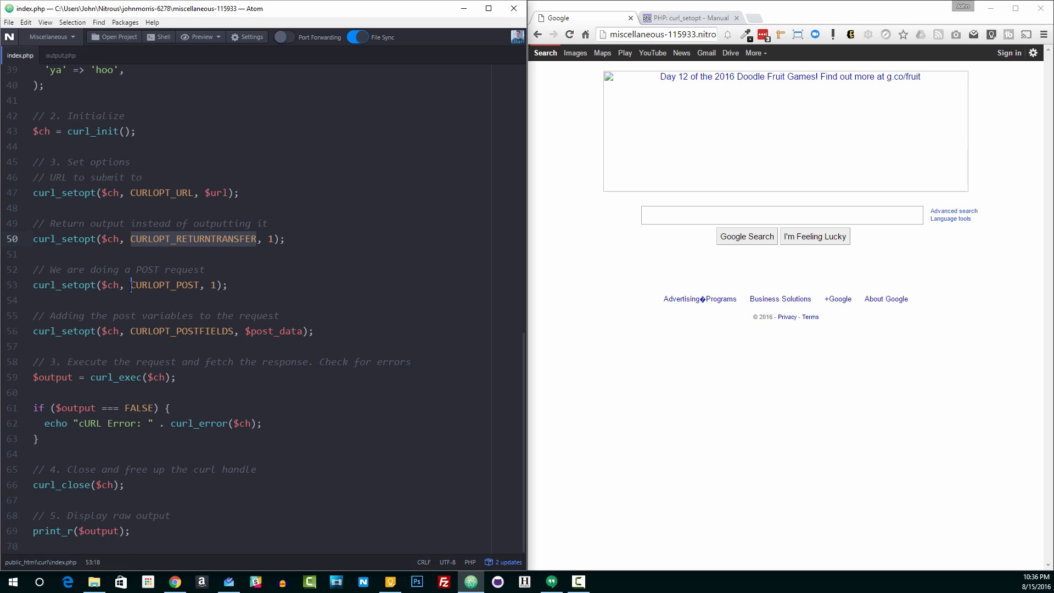
double_click(164, 285)
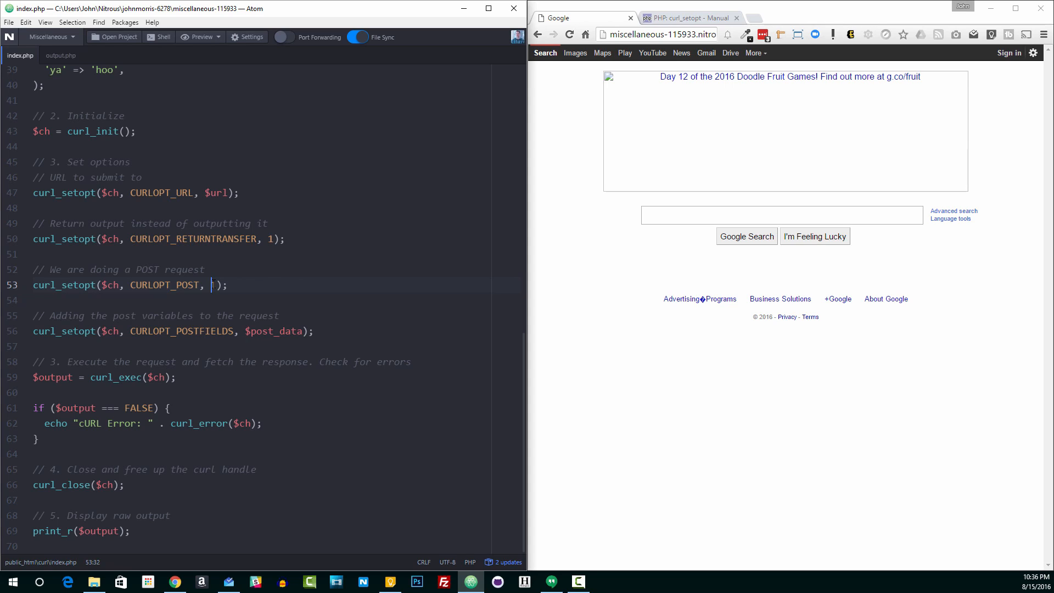
type("1")
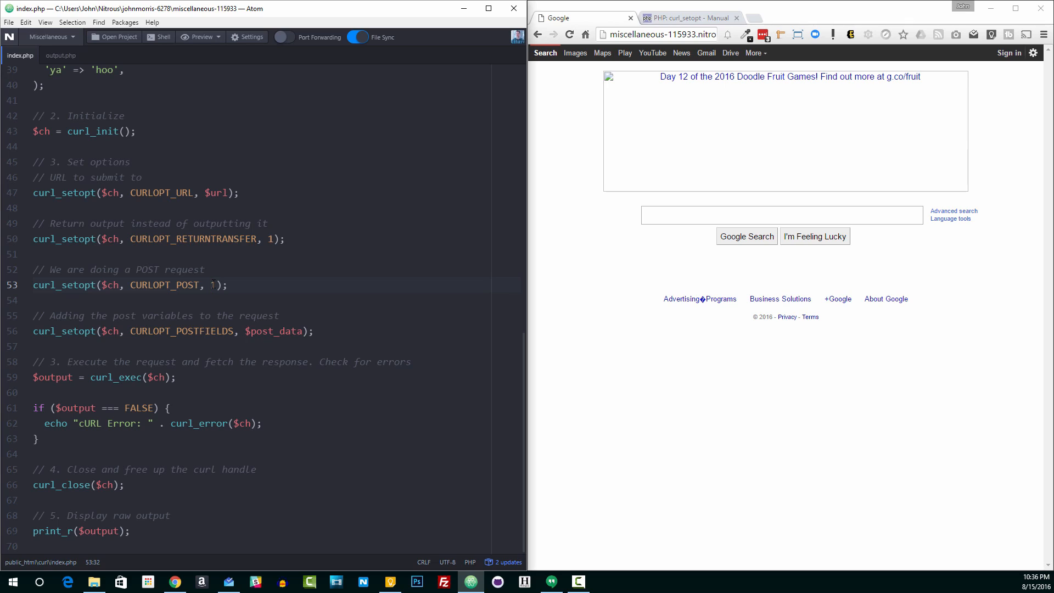
left_click(212, 284)
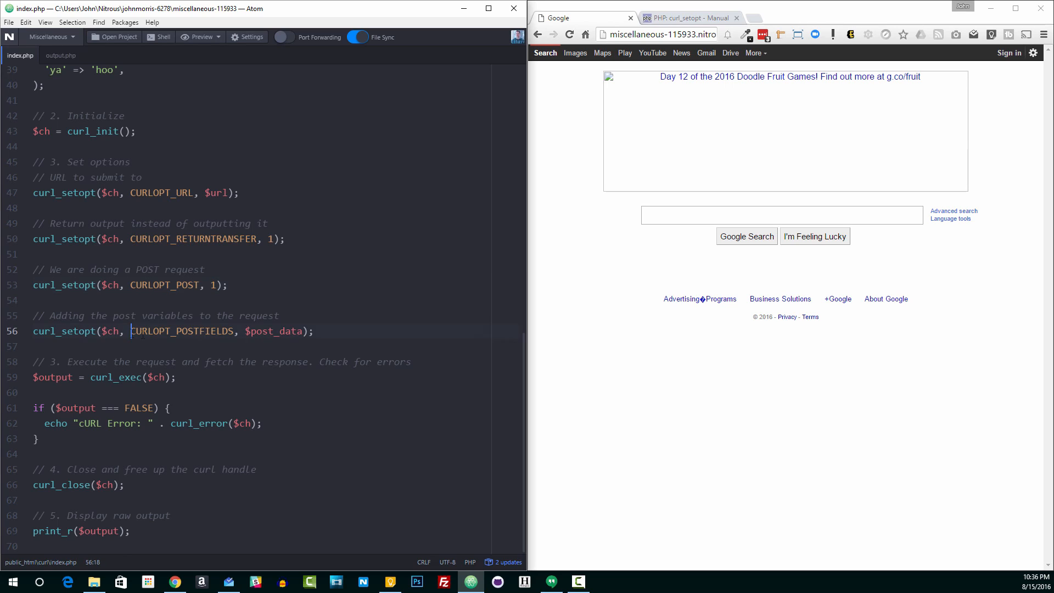
double_click(181, 330)
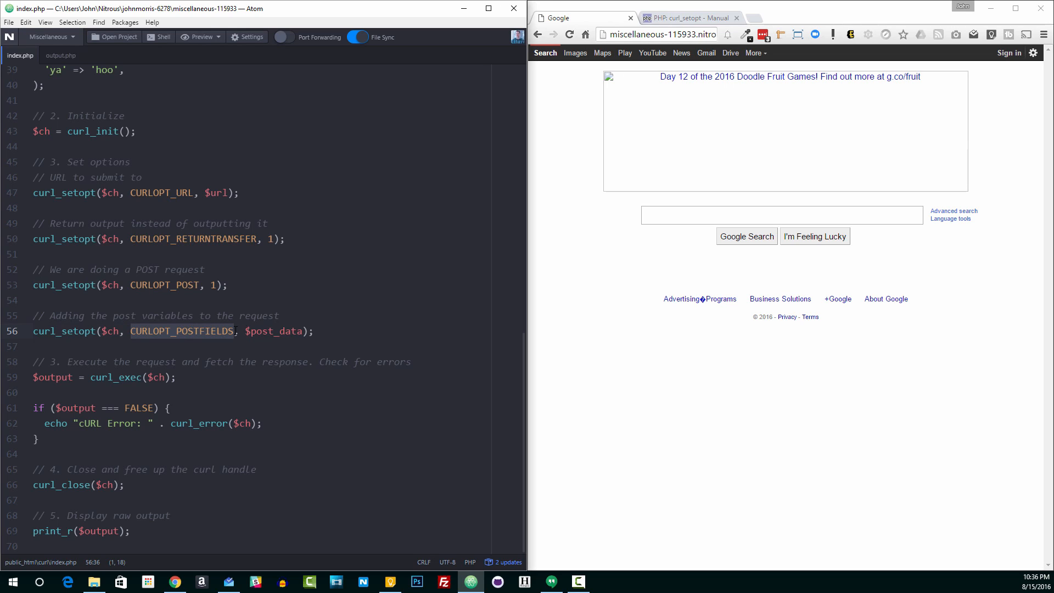
double_click(272, 330)
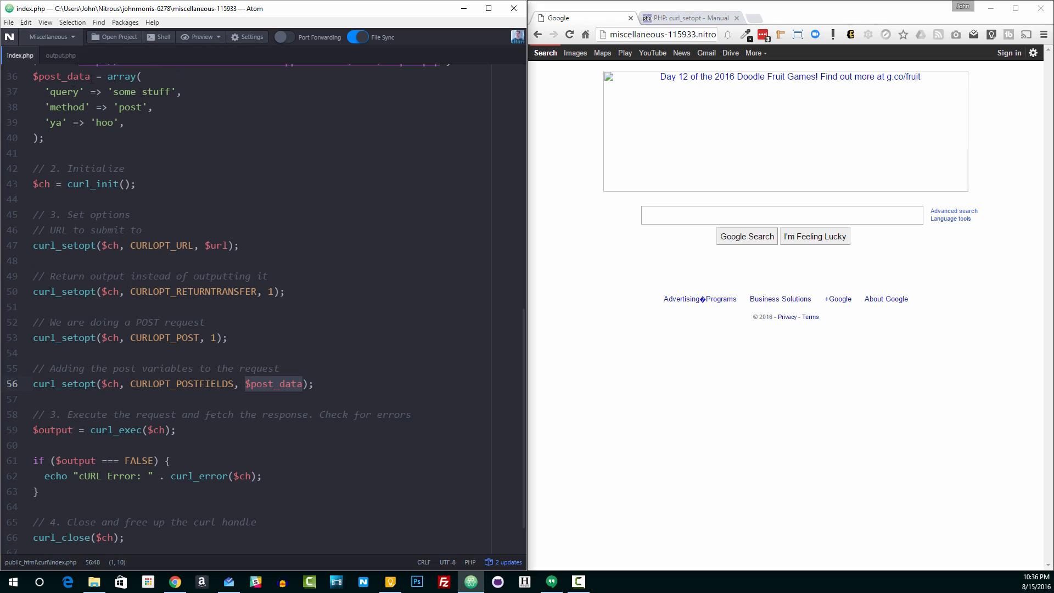
scroll("down", 3)
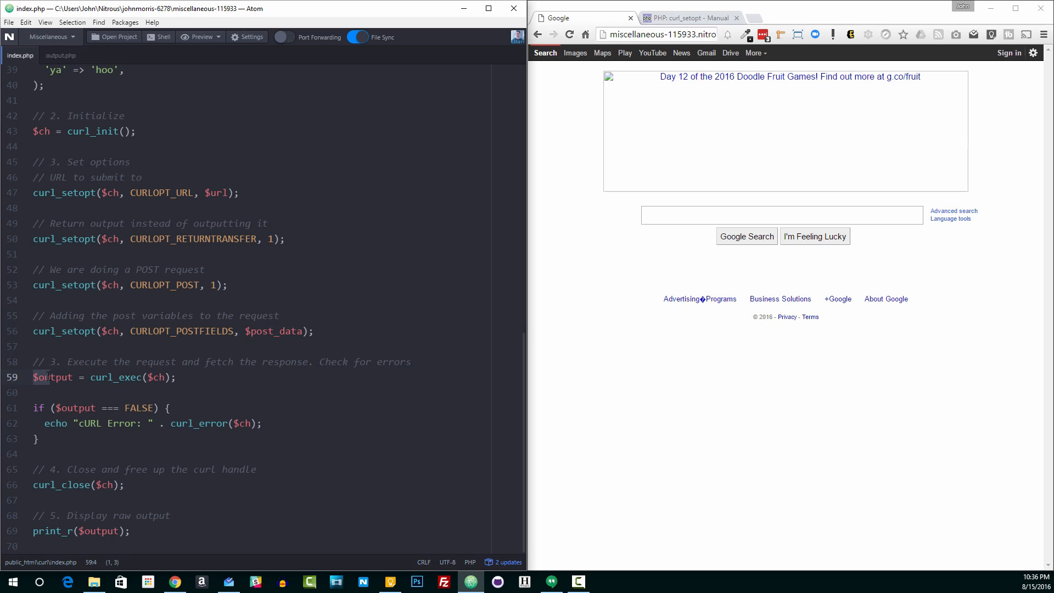
- Highlight the curl_close line, then dismiss the highlight
left_click_drag(45, 376, 131, 531)
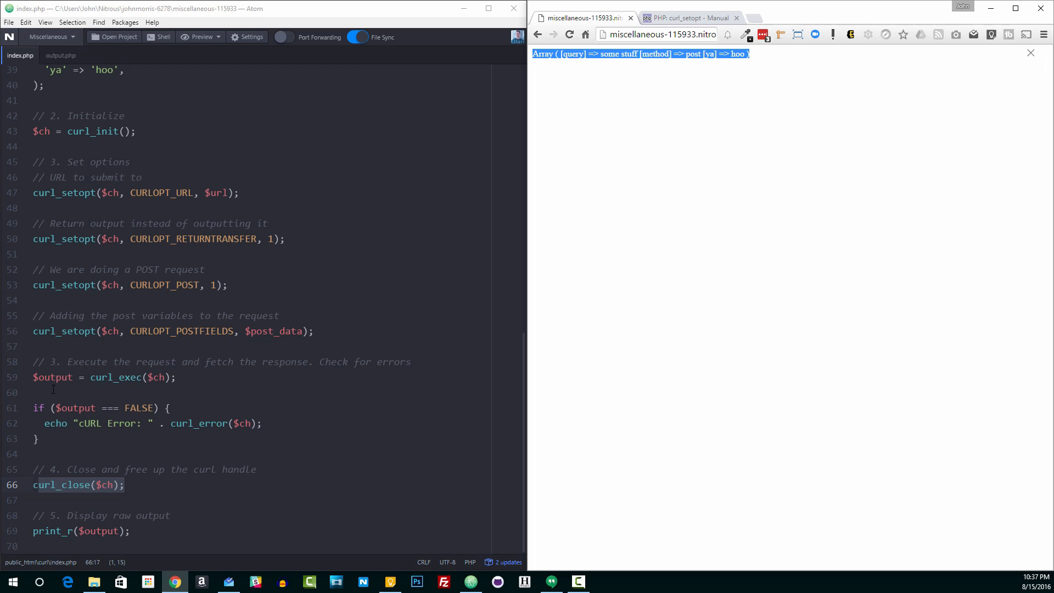
mouse_move(52, 63)
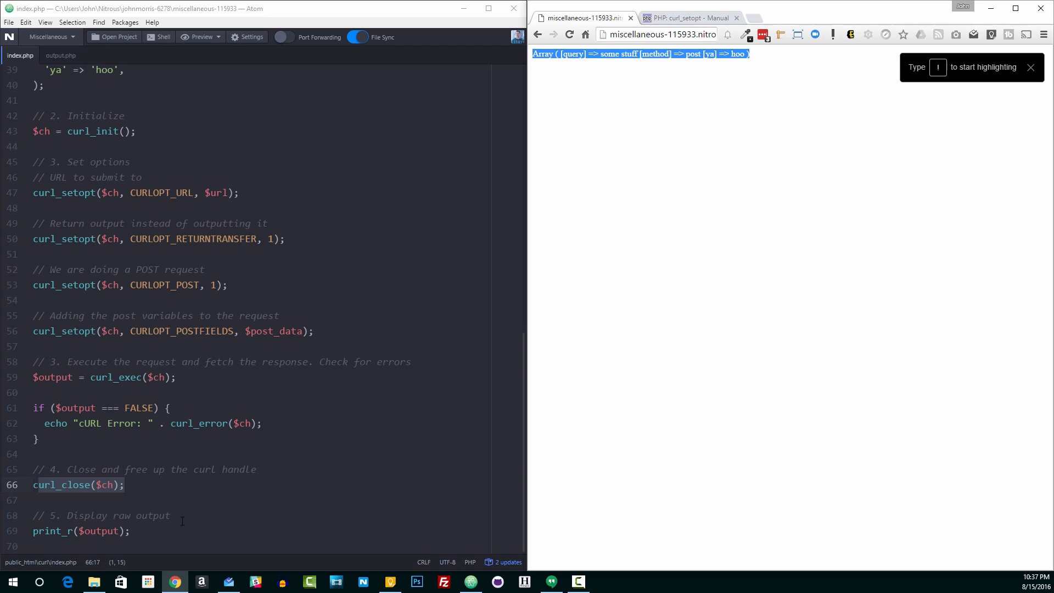
left_click(132, 530)
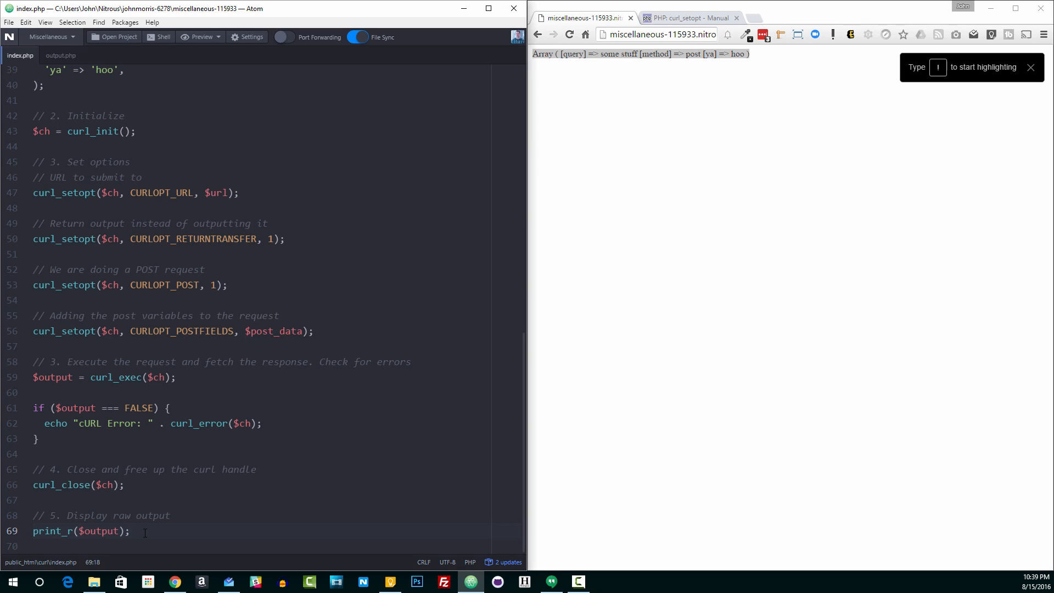
left_click(130, 531)
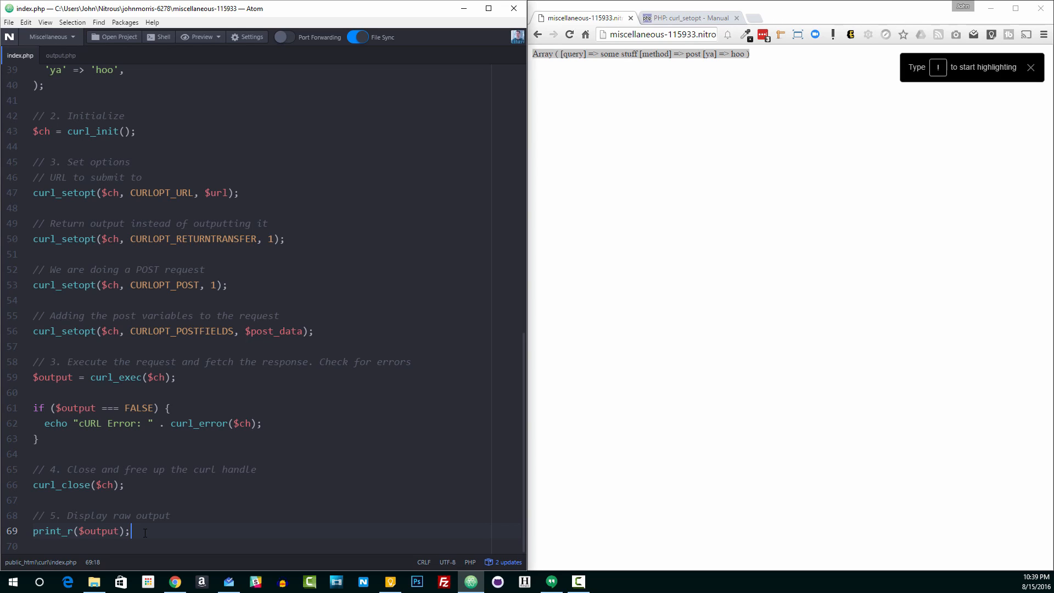